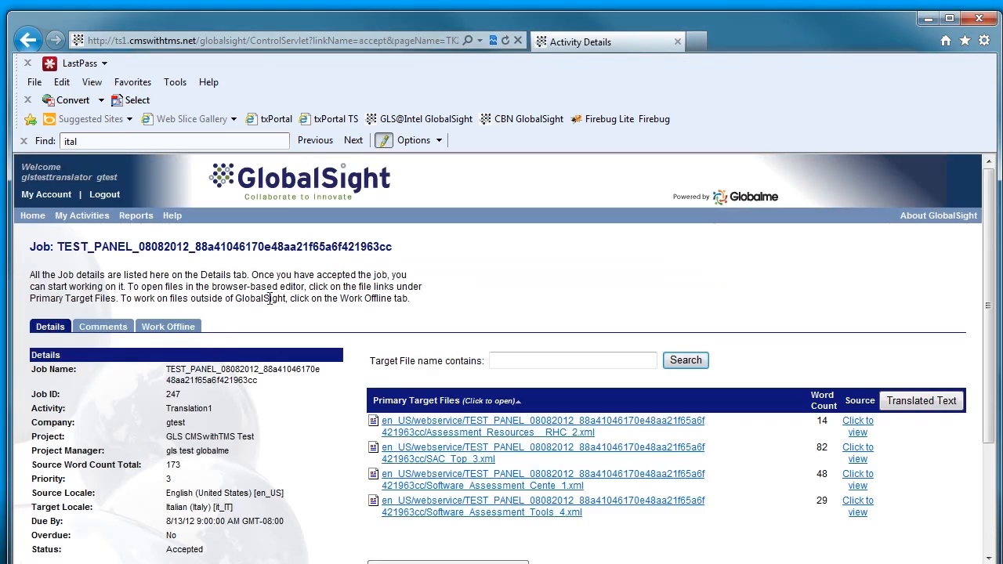
pyautogui.moveTo(168, 328)
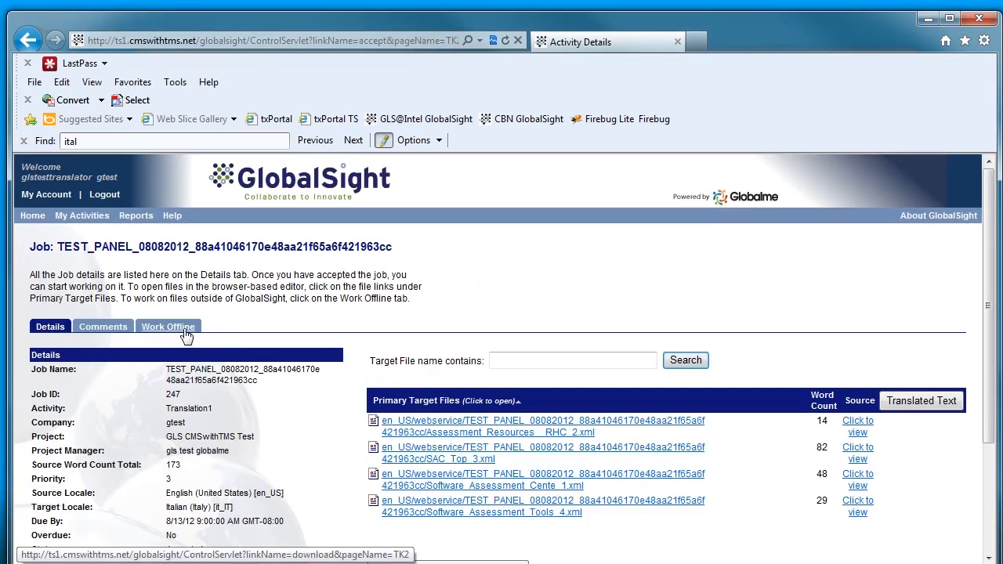
# Show the Work Offline download options for the TEST_PANEL job.
pyautogui.click(168, 327)
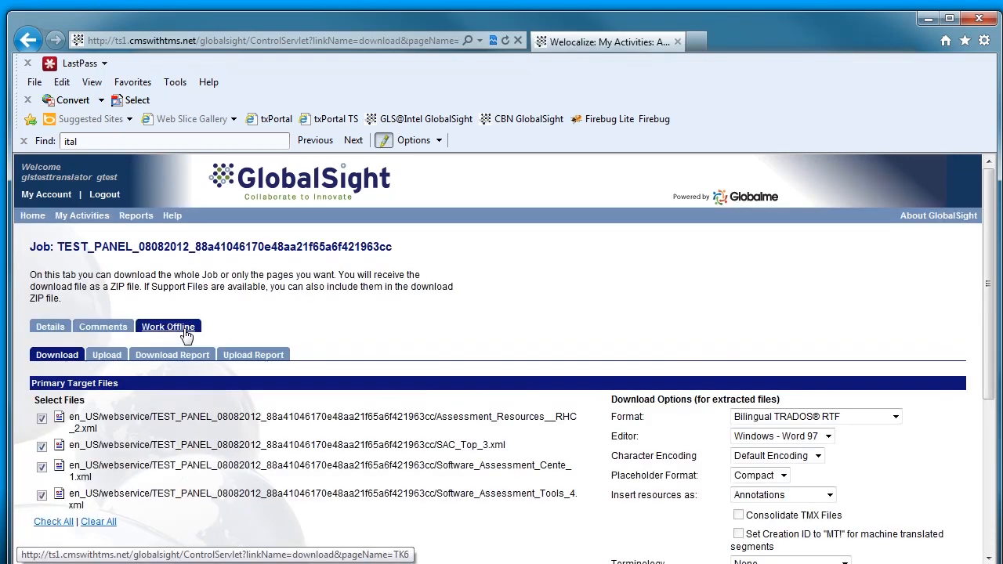
pyautogui.moveTo(708, 342)
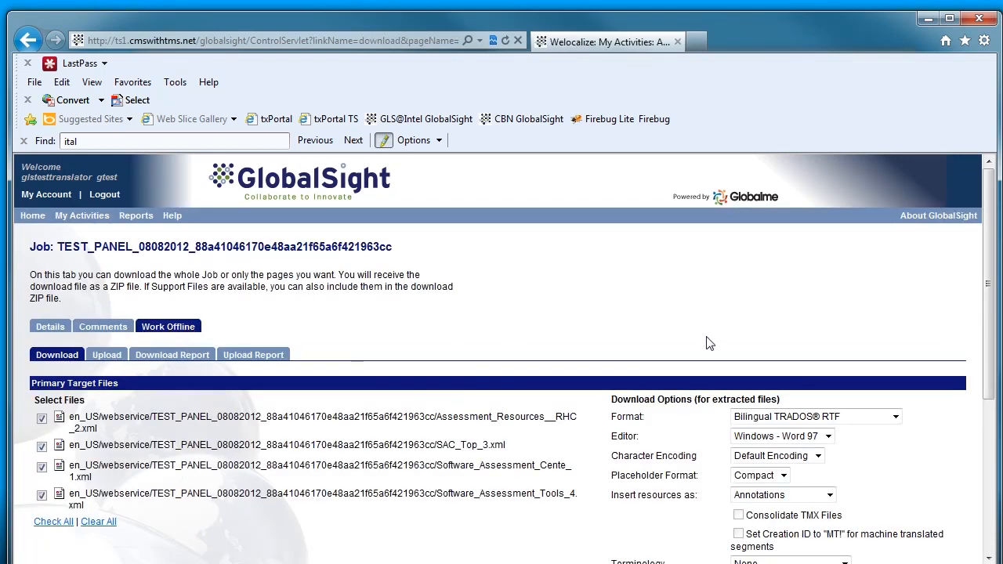
pyautogui.scroll(-3)
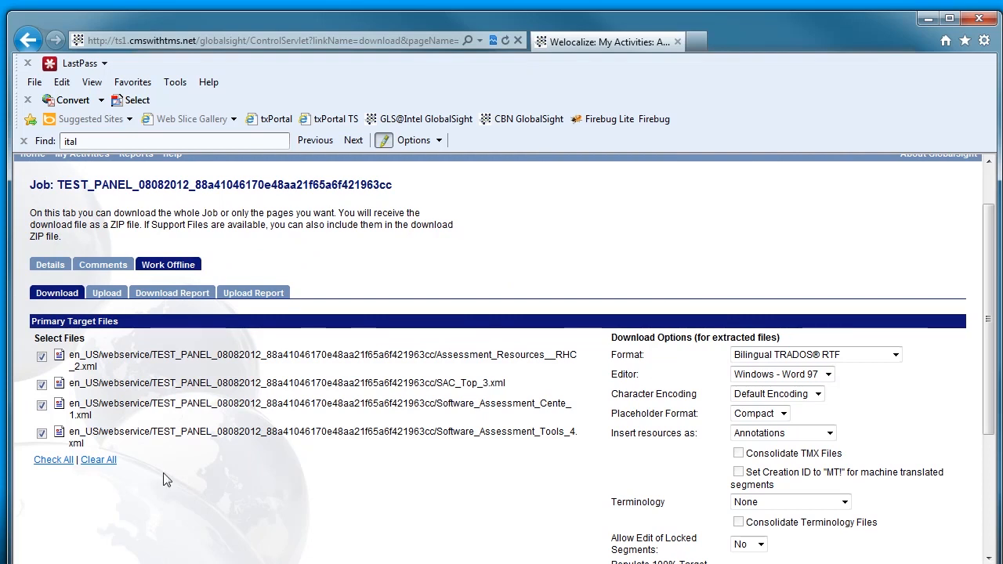
pyautogui.moveTo(744, 304)
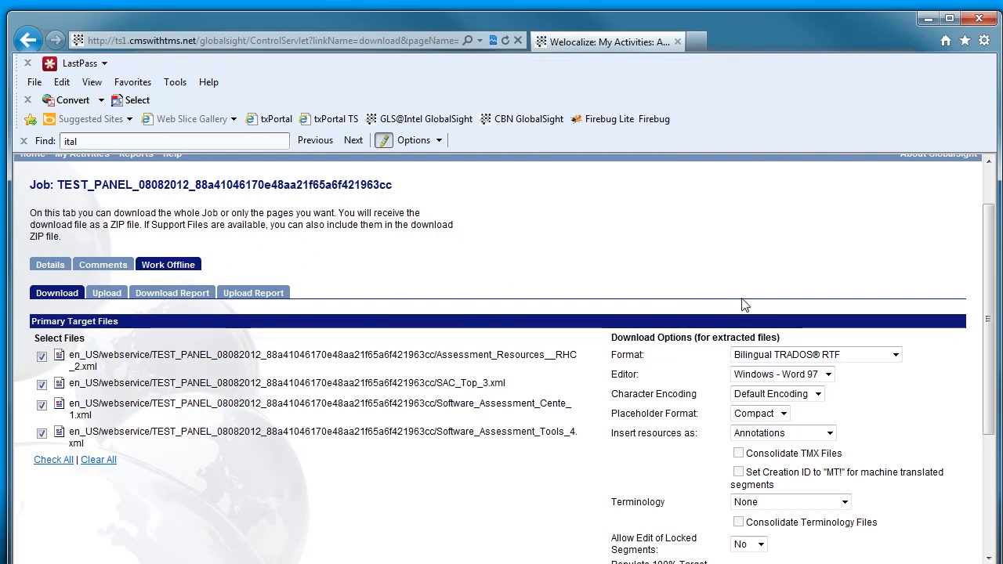
# Include resources as TMX 1.4b files and consolidate them into one TMX.
pyautogui.scroll(-3)
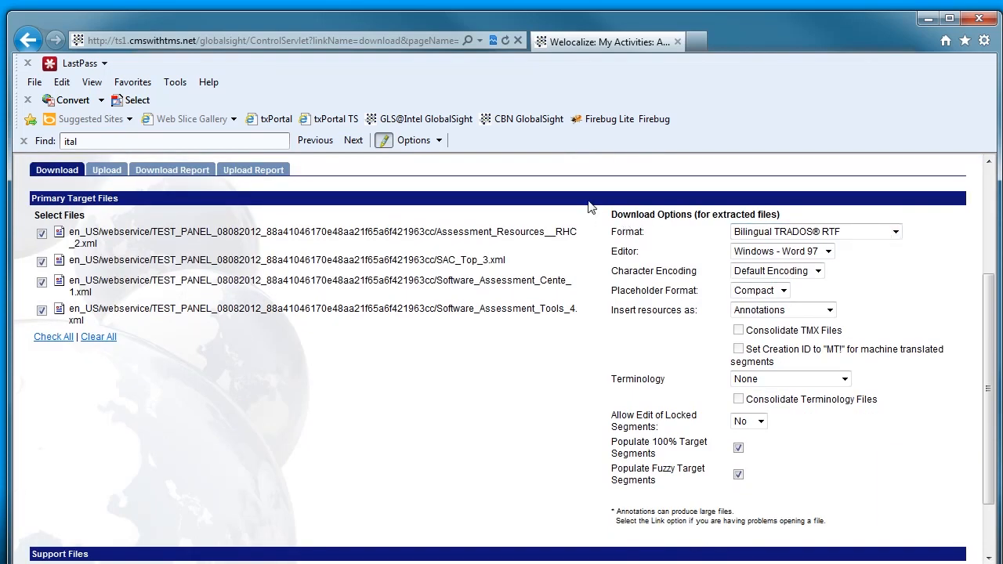
pyautogui.moveTo(607, 214)
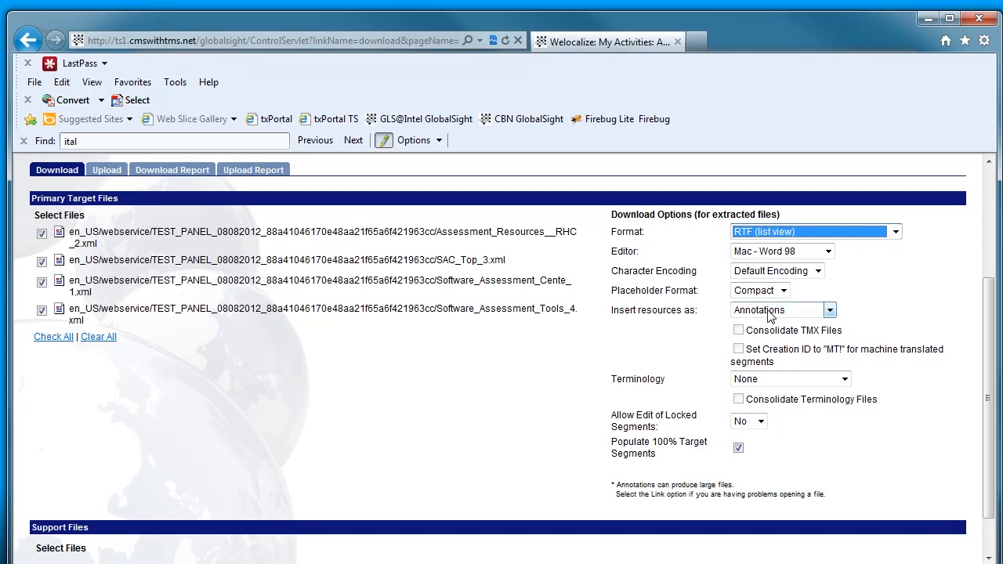
pyautogui.click(827, 310)
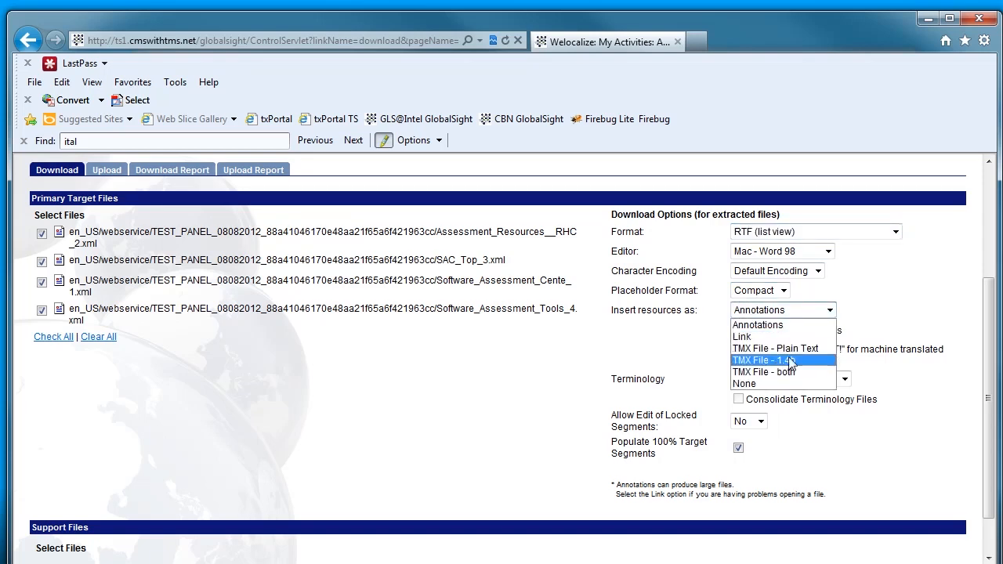
pyautogui.click(762, 359)
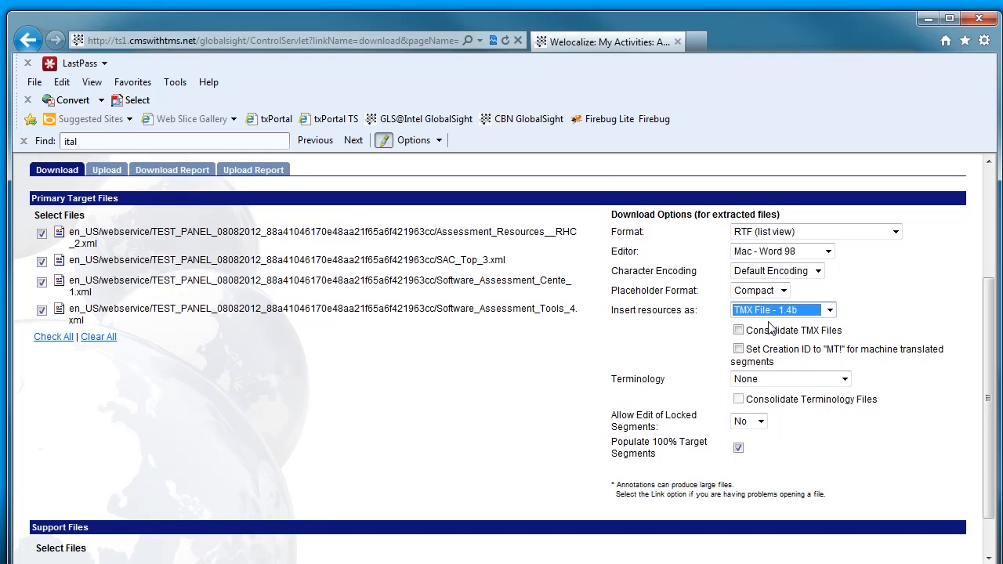
pyautogui.moveTo(727, 336)
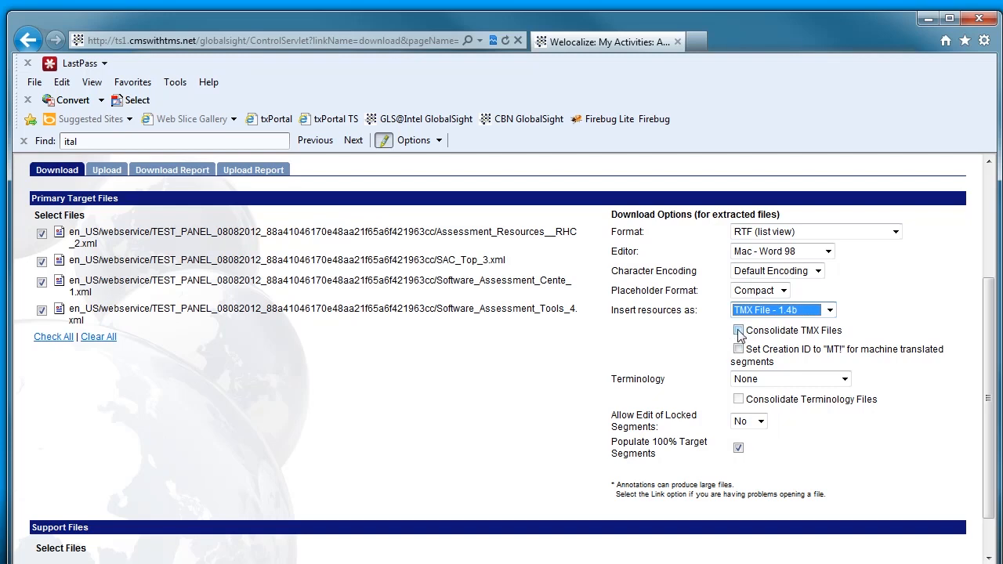
pyautogui.click(736, 329)
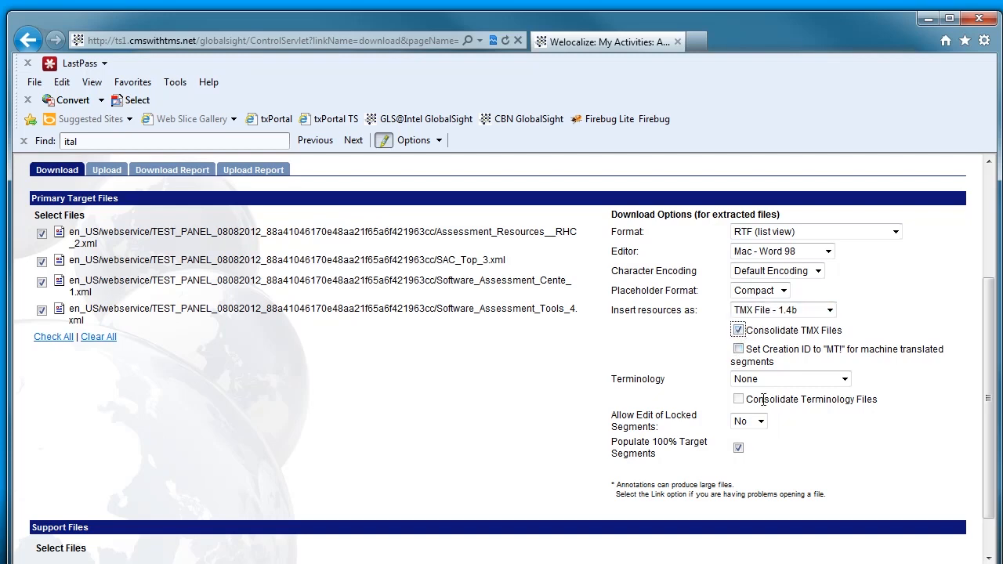
pyautogui.moveTo(727, 432)
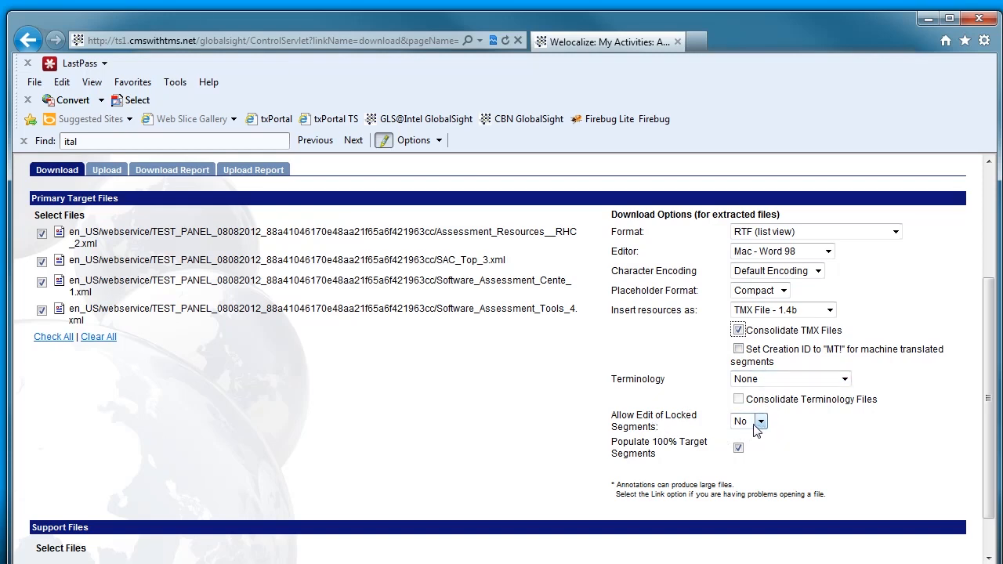
# Allow editing of locked segments and turn off populating 100% target segments.
pyautogui.click(742, 420)
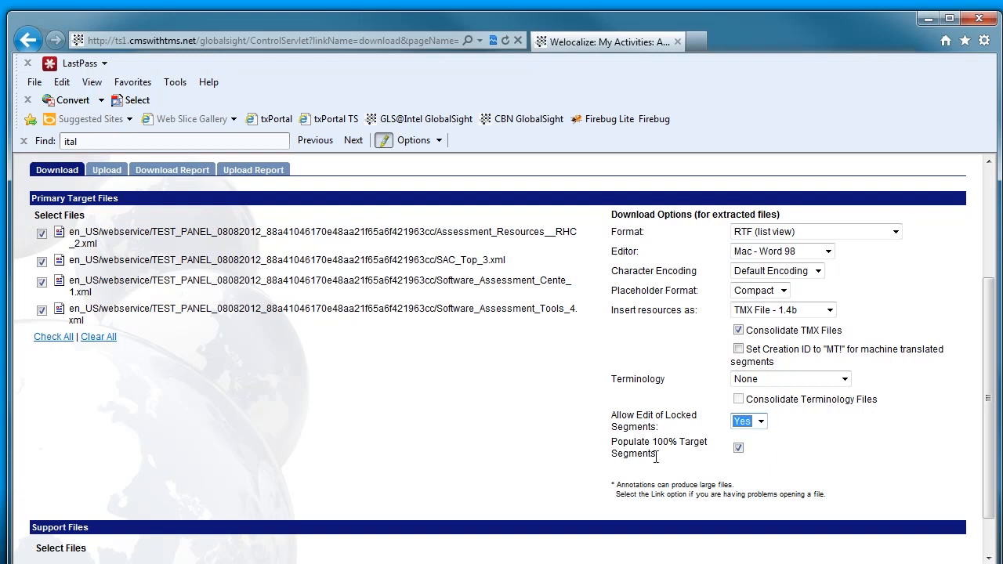
pyautogui.moveTo(705, 435)
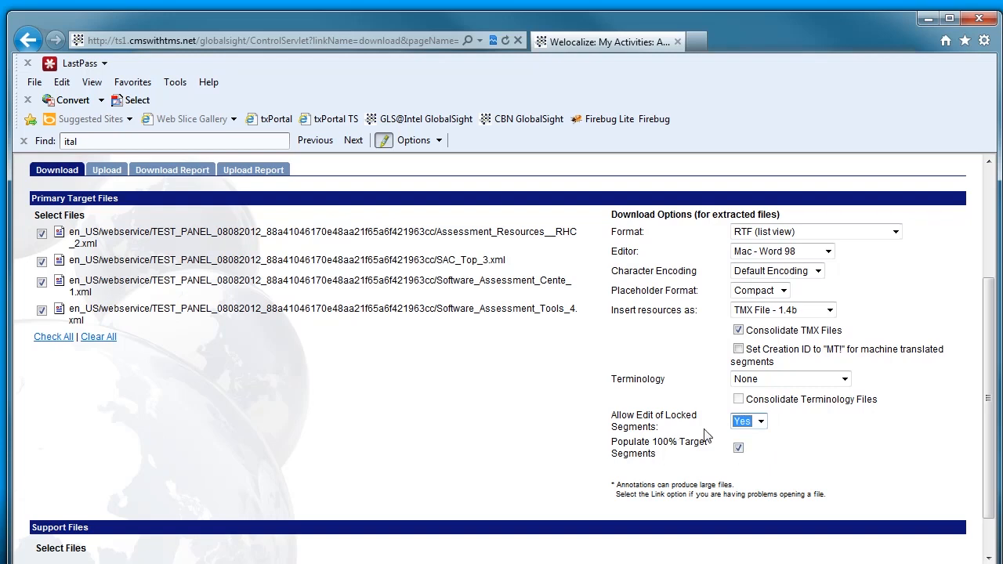
pyautogui.click(737, 448)
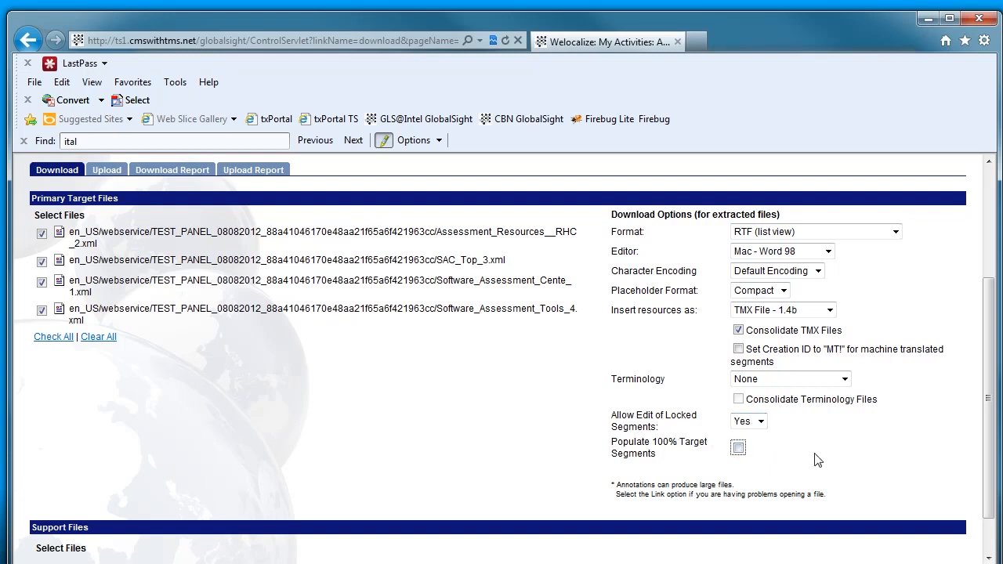
pyautogui.moveTo(674, 258)
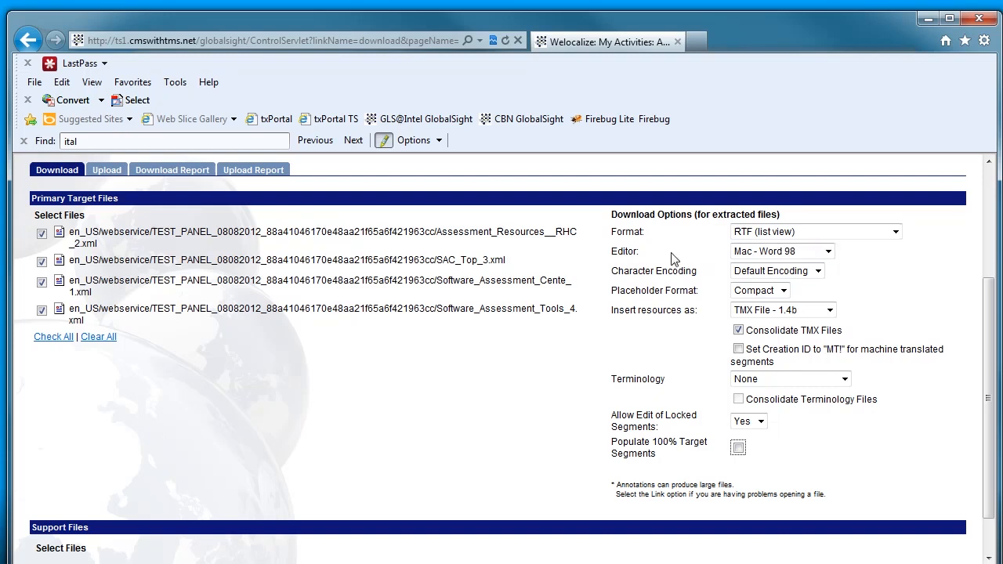
pyautogui.moveTo(614, 235)
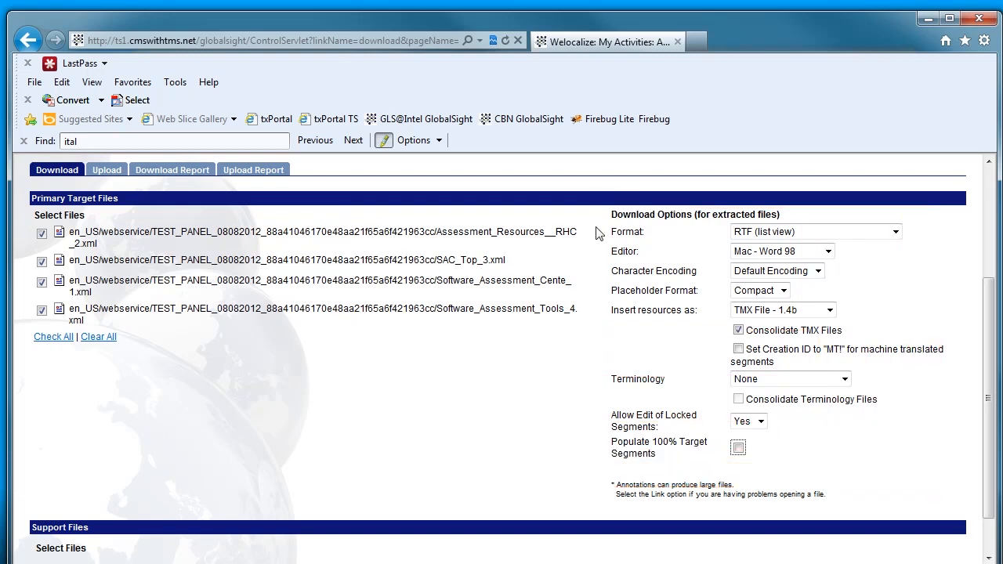
pyautogui.scroll(-3)
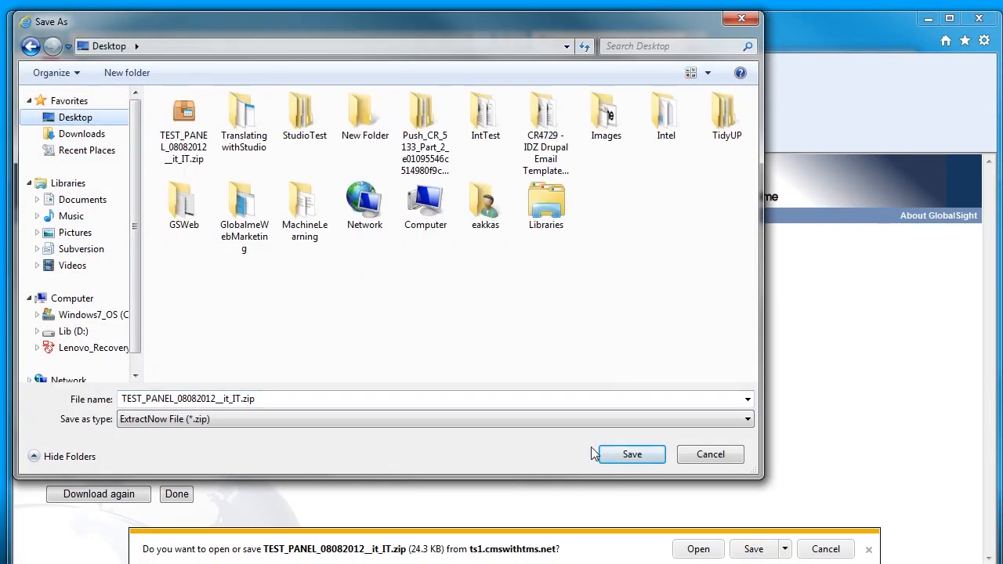
# Save TEST_PANEL_08082012__it_IT.zip to the Desktop, replacing the existing copy.
pyautogui.click(631, 454)
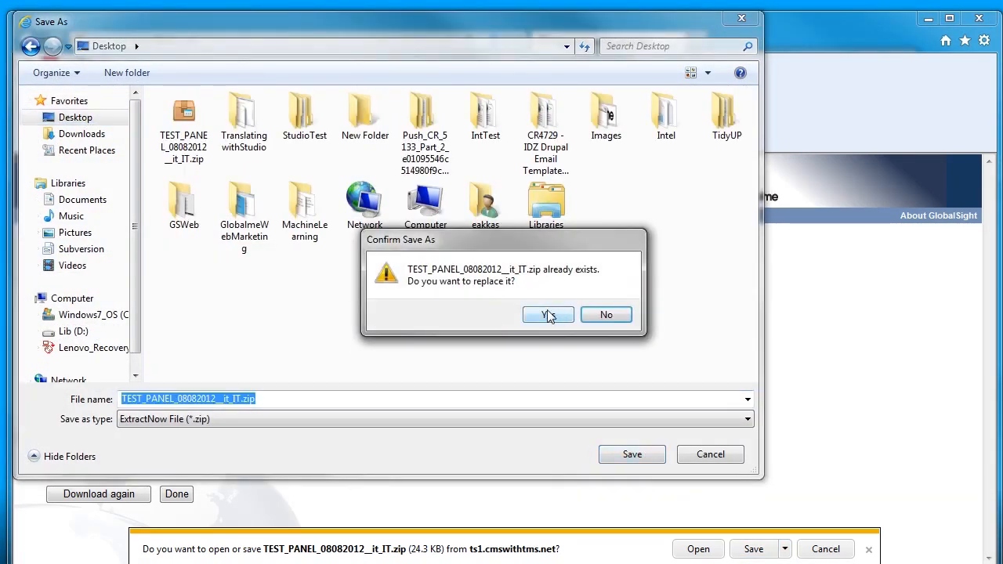
pyautogui.click(548, 313)
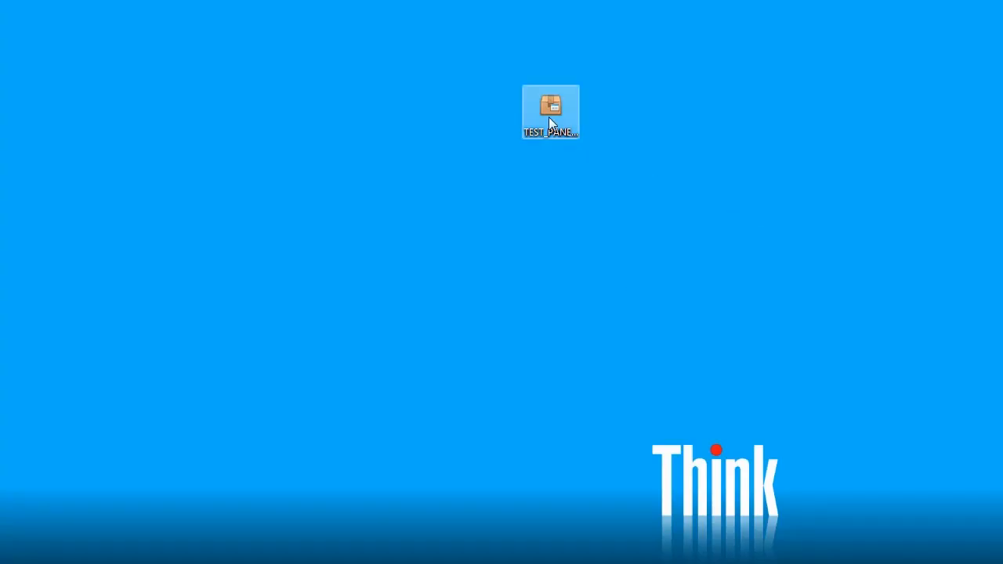
# Extract the job zip into a TEST_PANEL_08082012__it_IT folder on the desktop.
pyautogui.rightClick(550, 112)
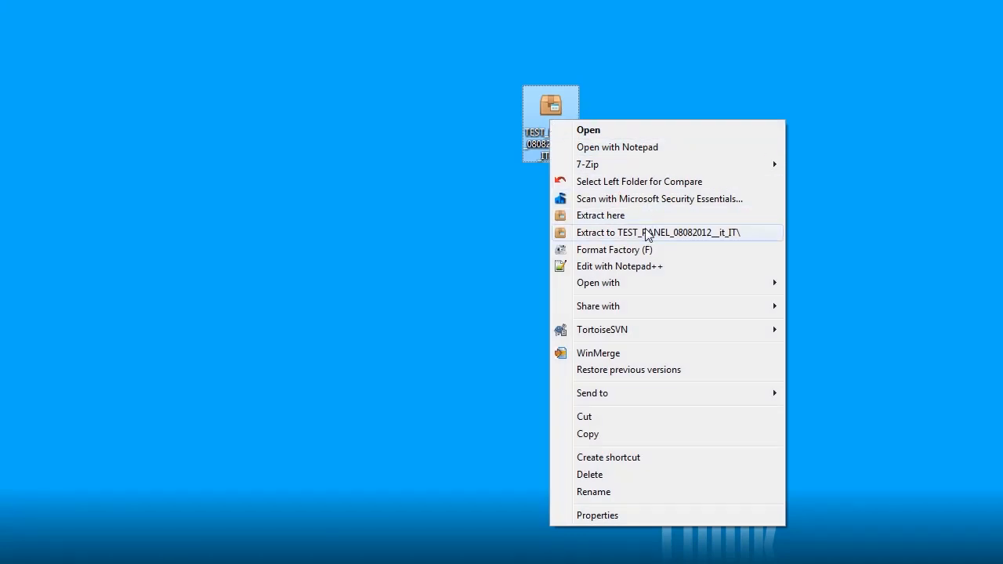
pyautogui.click(658, 232)
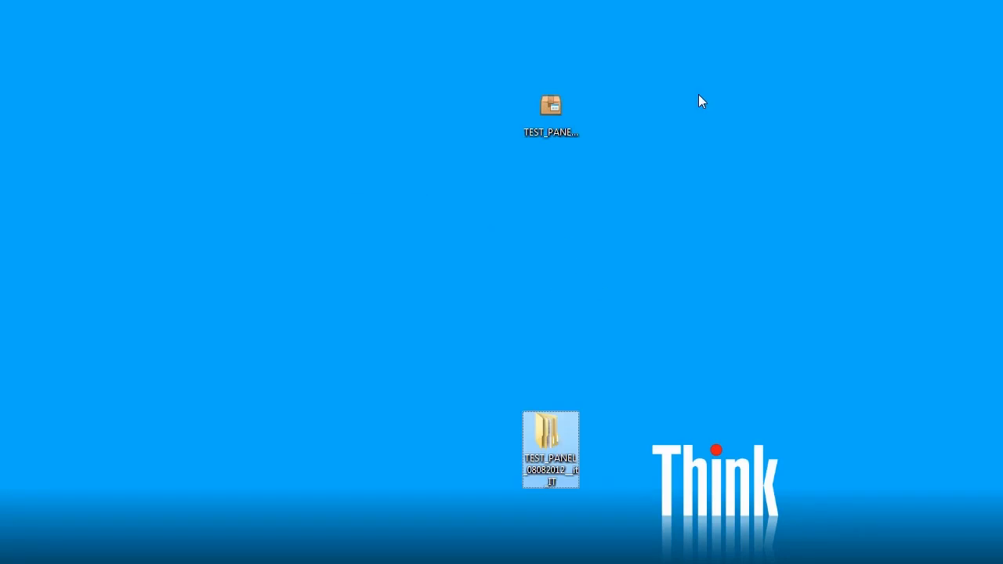
# Browse the extracted package folders down into the inbox and tmx 1.4b folder.
pyautogui.doubleClick(551, 448)
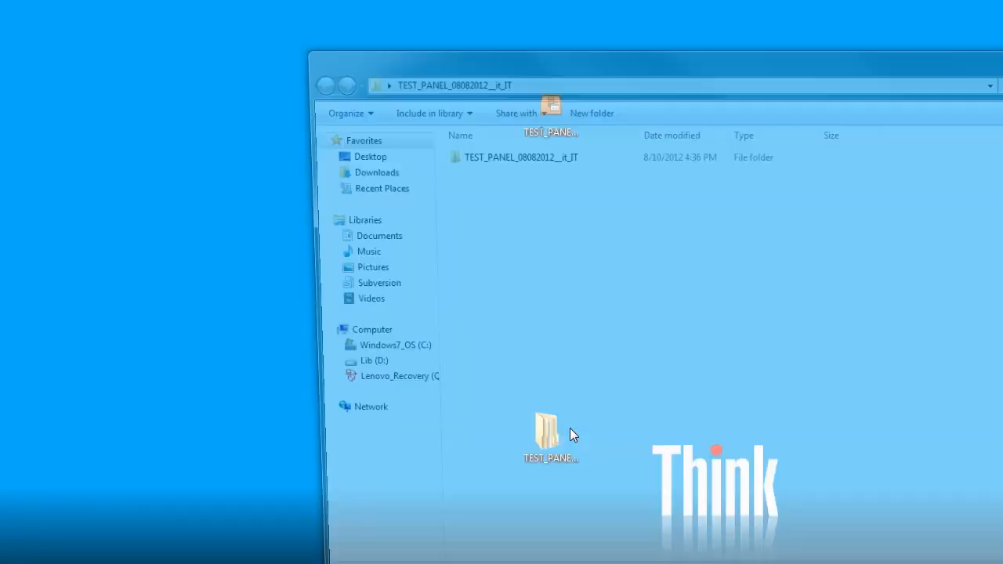
pyautogui.doubleClick(521, 157)
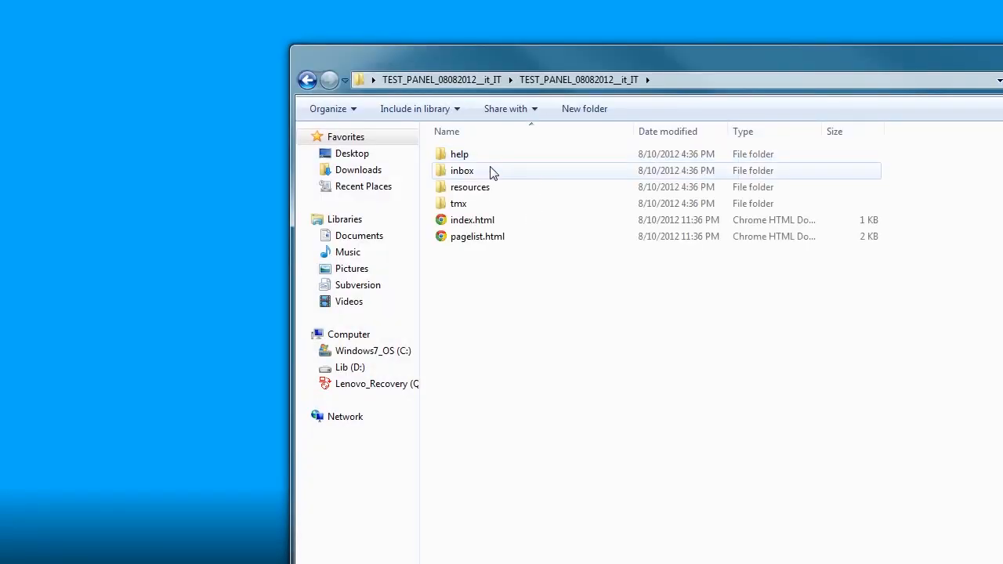
pyautogui.moveTo(486, 171)
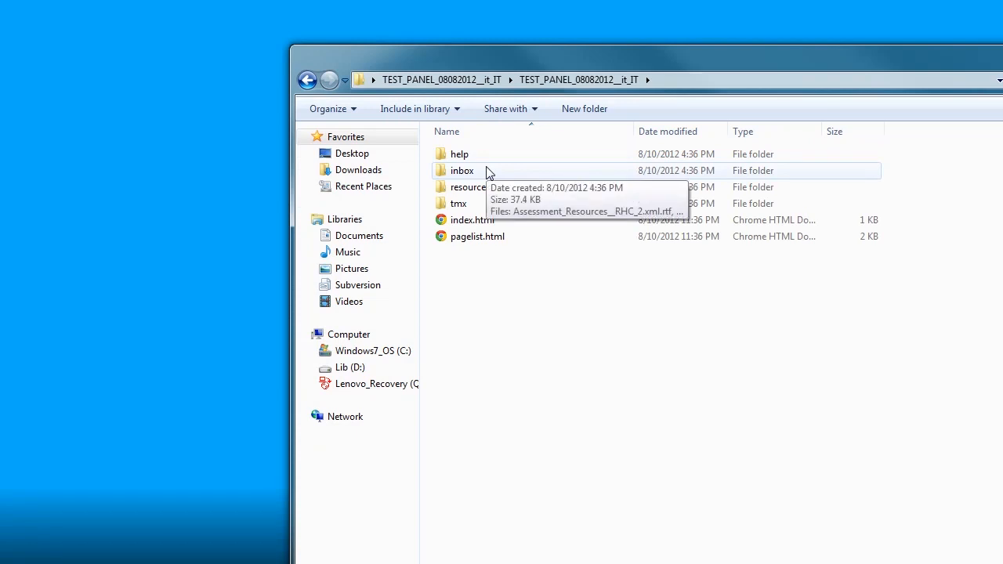
pyautogui.click(461, 171)
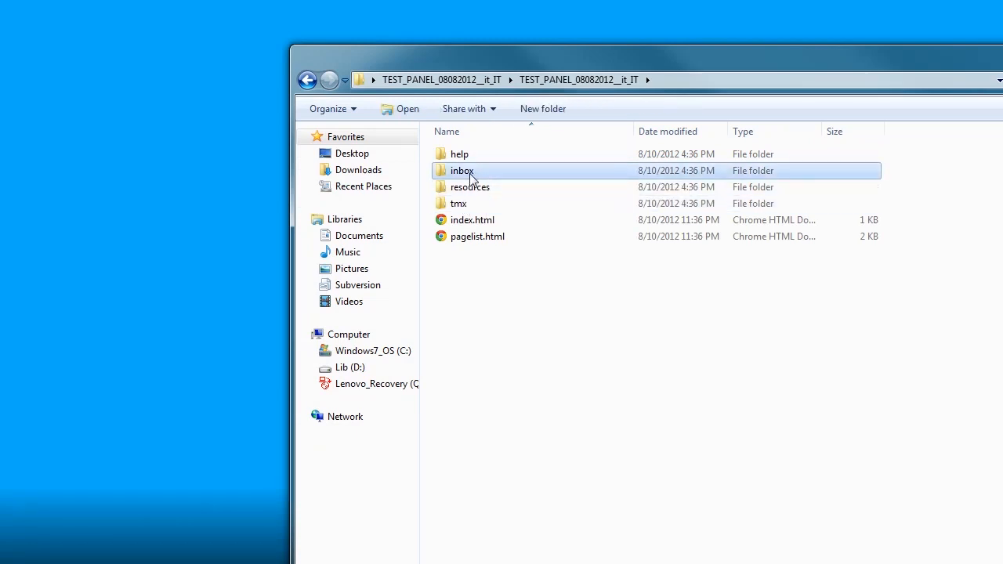
pyautogui.doubleClick(462, 171)
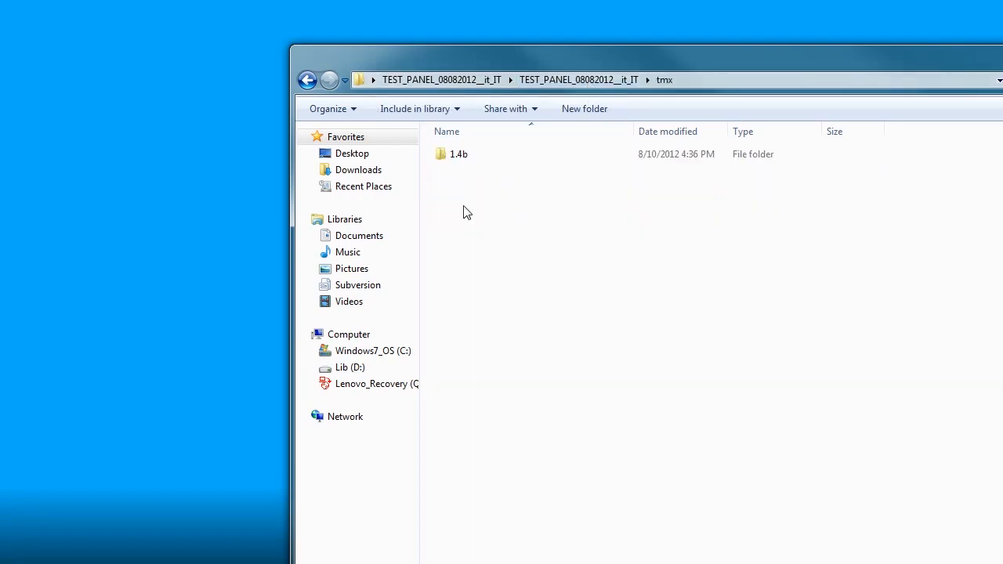
pyautogui.doubleClick(458, 154)
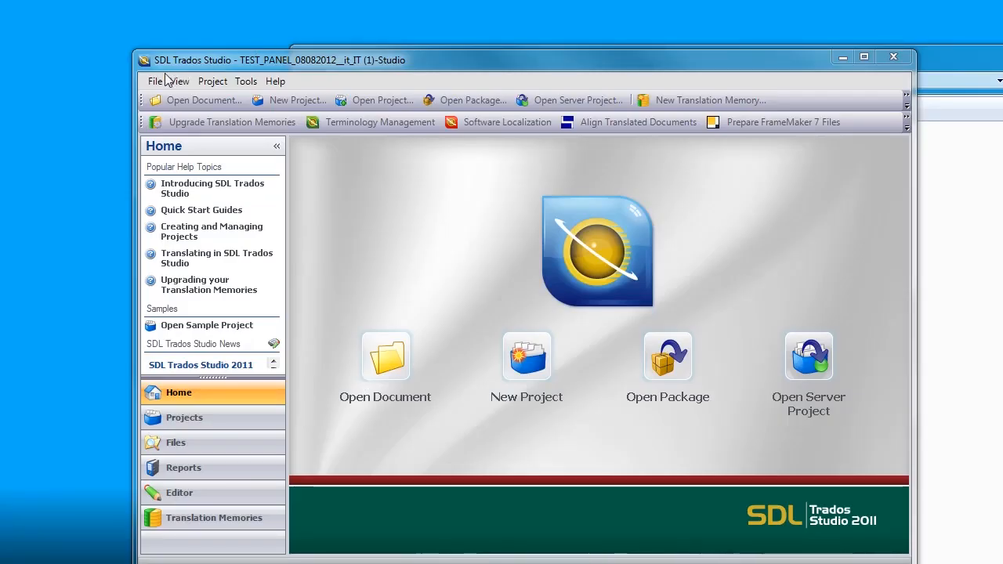
# Start a new project from the File menu using the Default template.
pyautogui.click(153, 82)
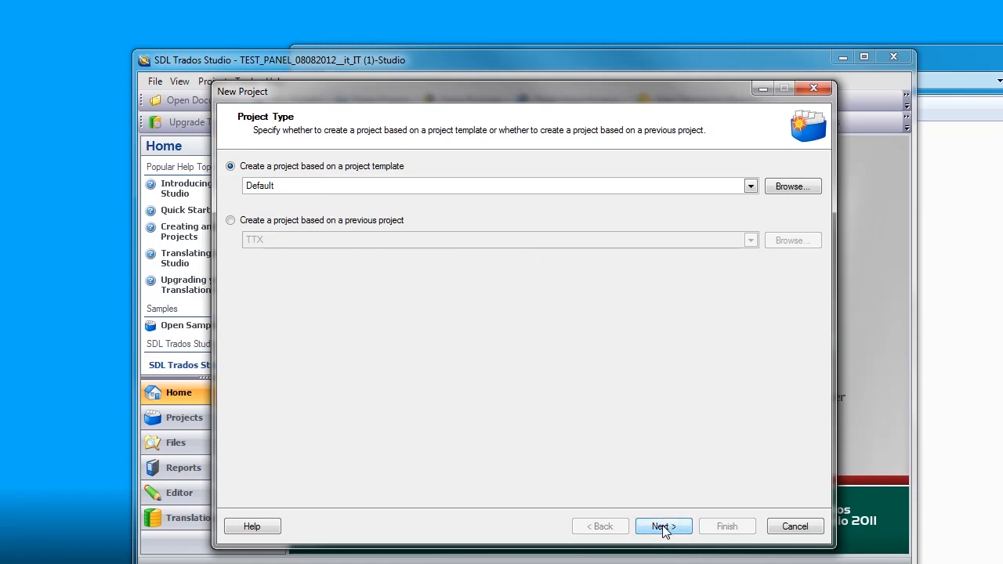
# Set the project location to a new 'Studio' folder inside the TEST_PANEL package folder.
pyautogui.click(662, 526)
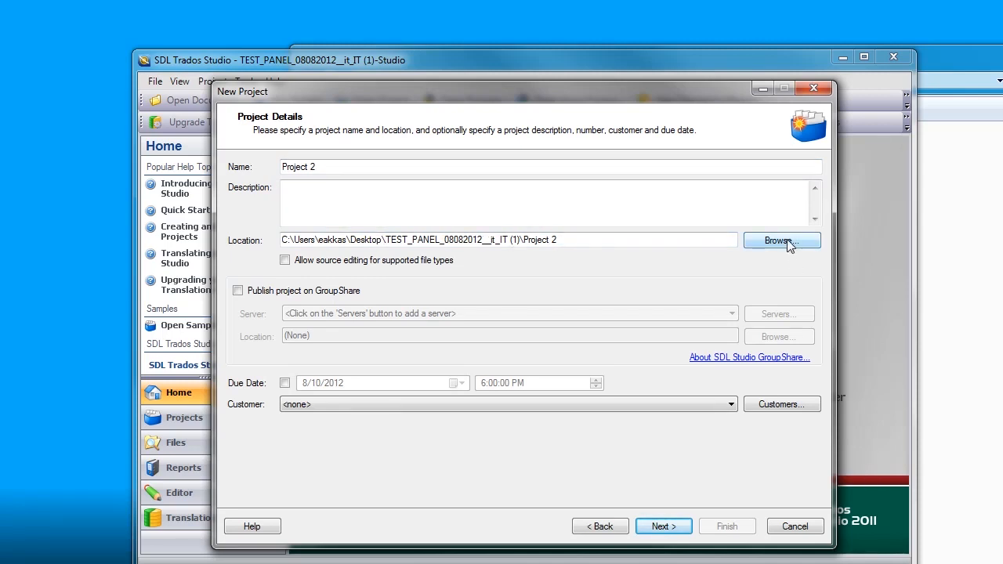
pyautogui.click(781, 239)
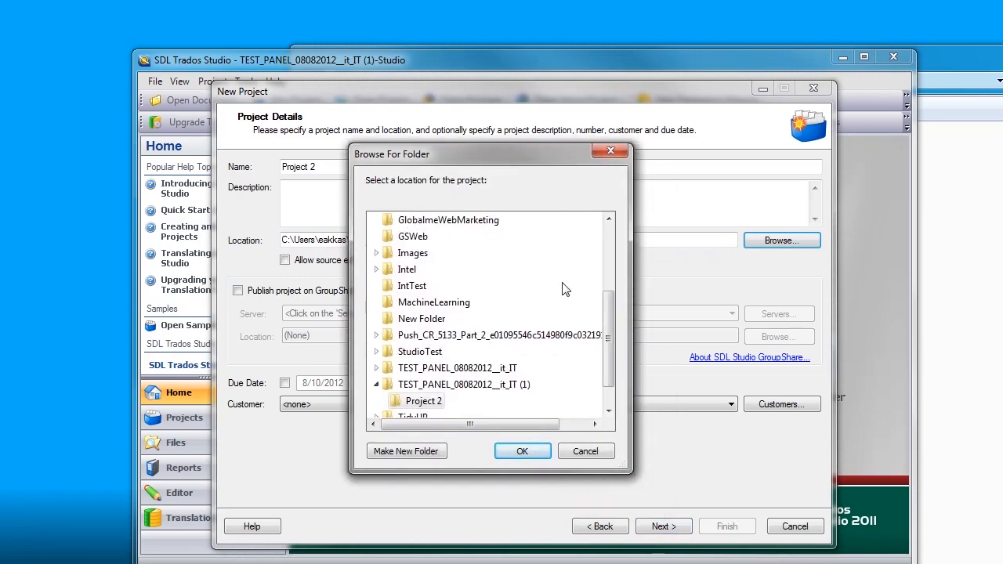
pyautogui.scroll(3)
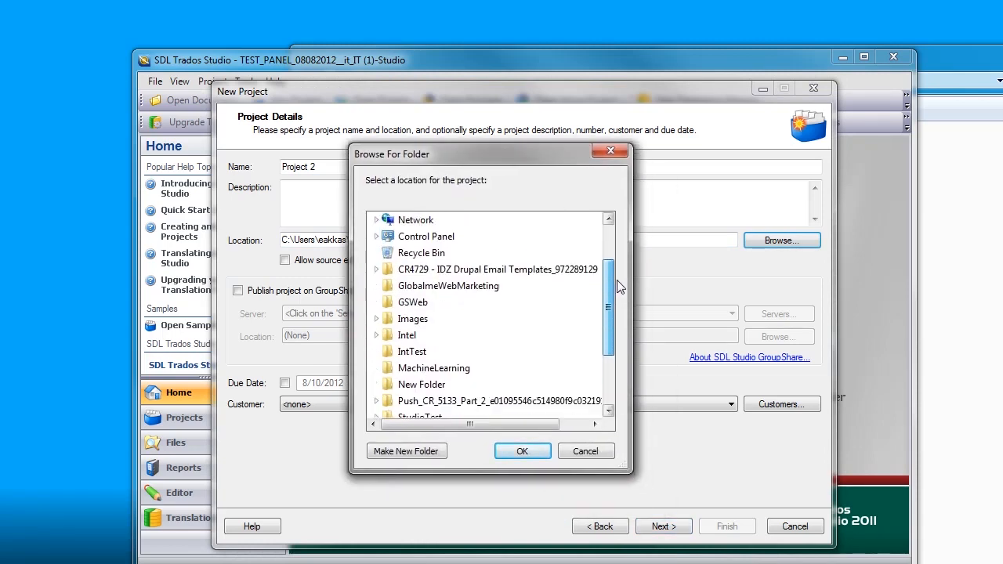
pyautogui.scroll(-3)
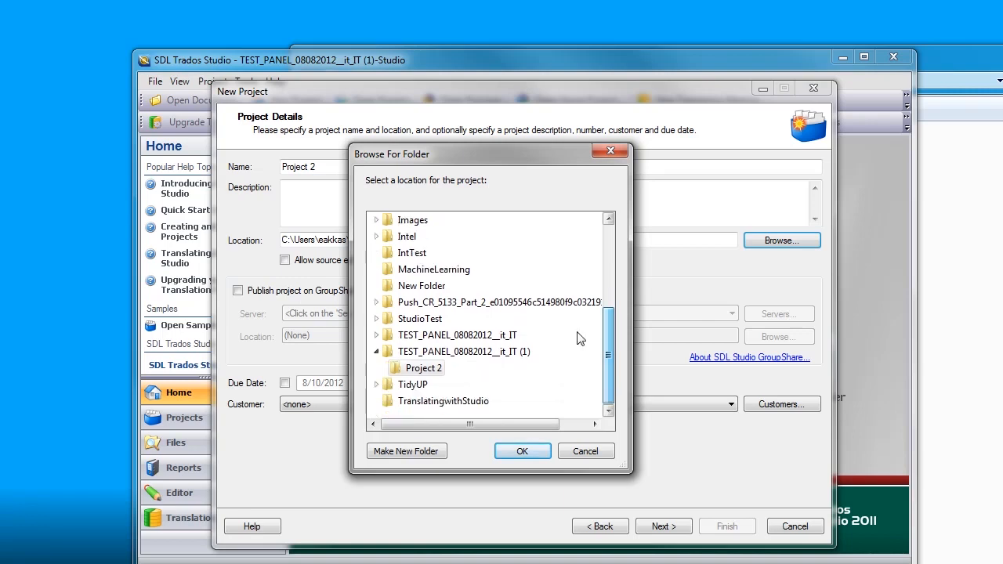
pyautogui.click(376, 335)
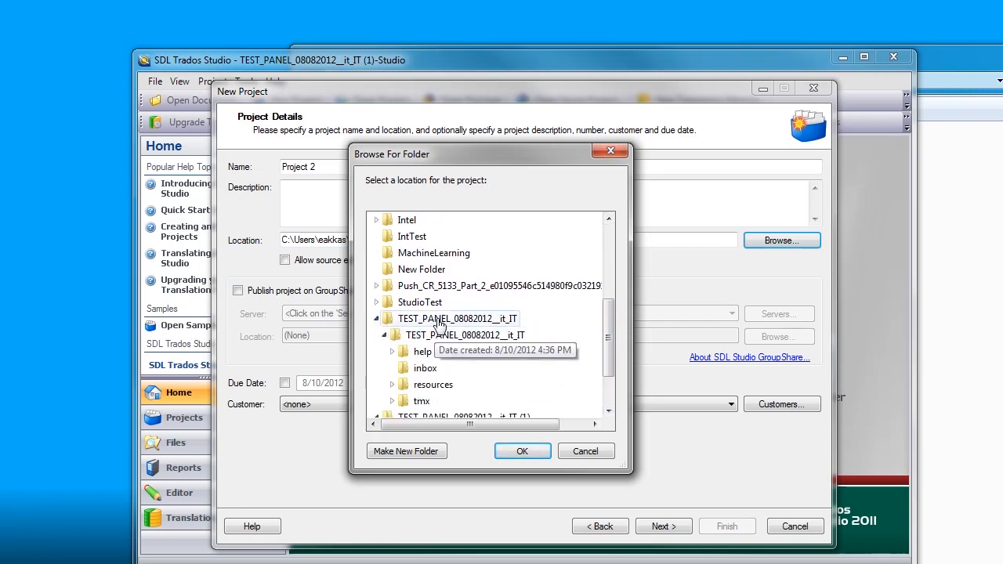
pyautogui.click(405, 451)
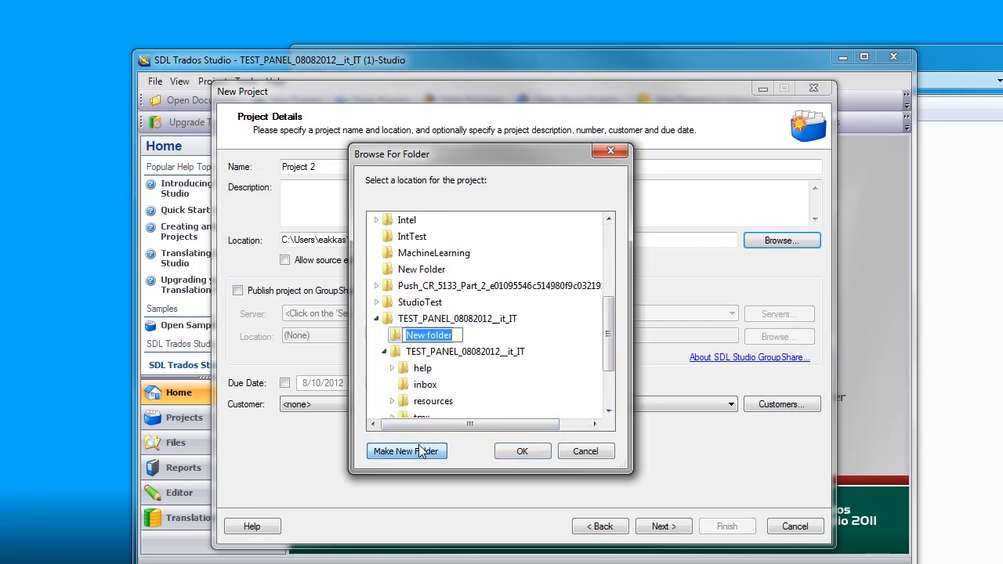
pyautogui.write('Studio')
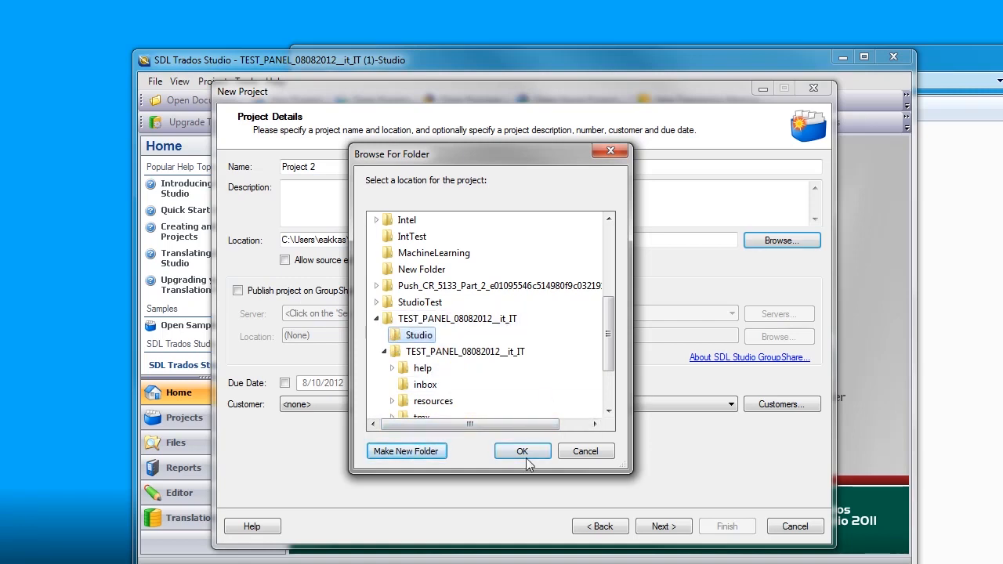
pyautogui.click(522, 451)
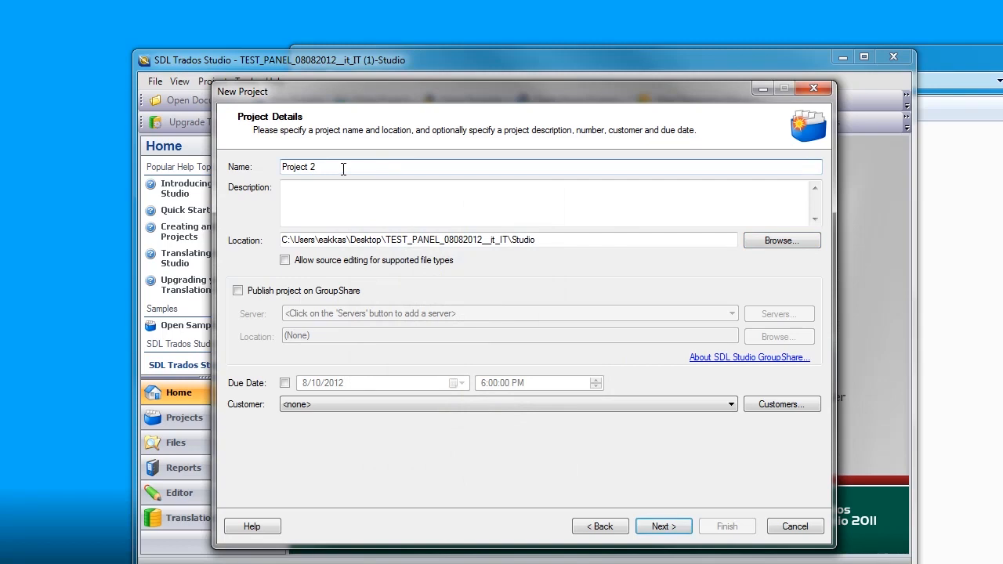
# Name the project 'TestPanel' and continue to Project Languages.
pyautogui.write('Te')
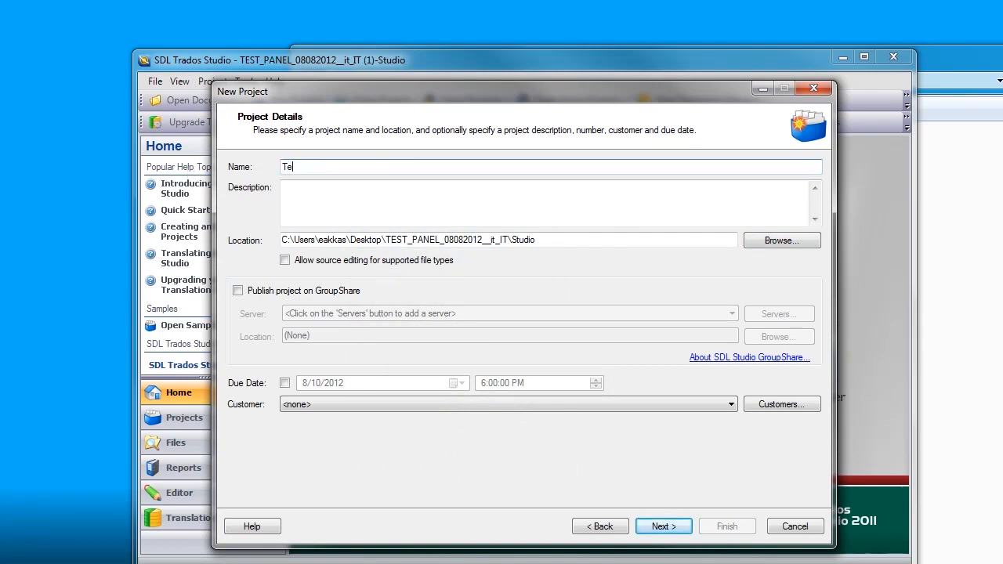
pyautogui.write('stPanel')
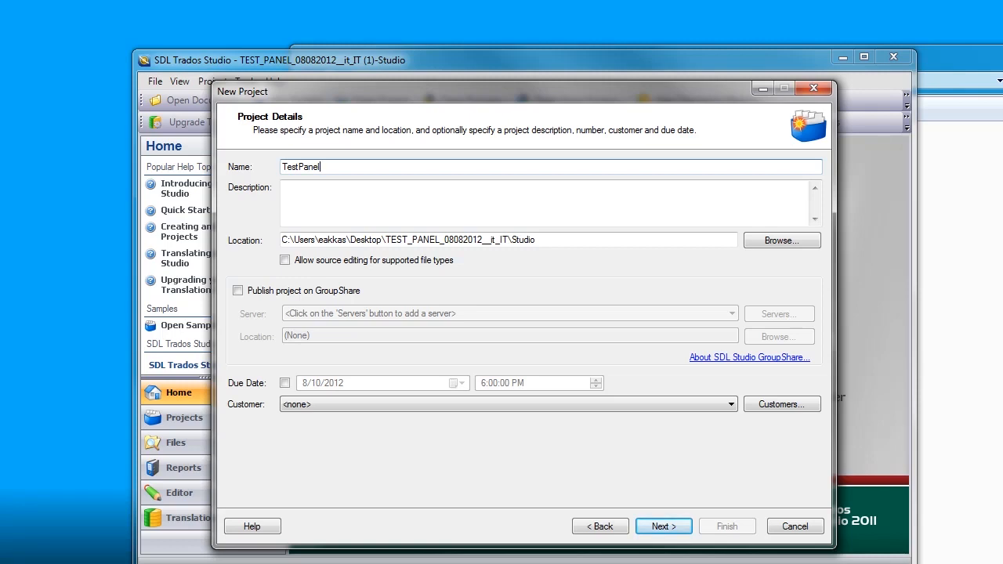
pyautogui.moveTo(663, 526)
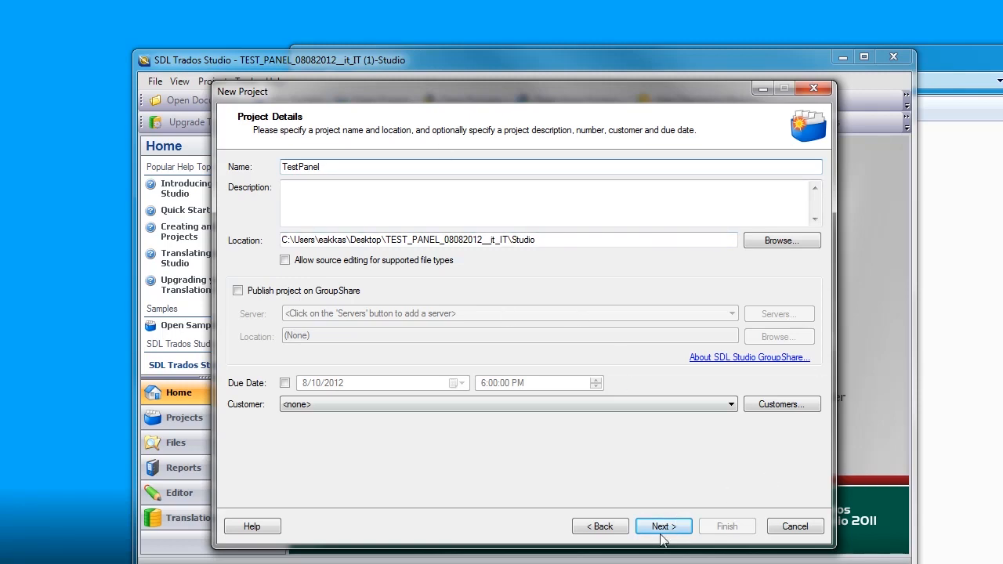
pyautogui.moveTo(664, 510)
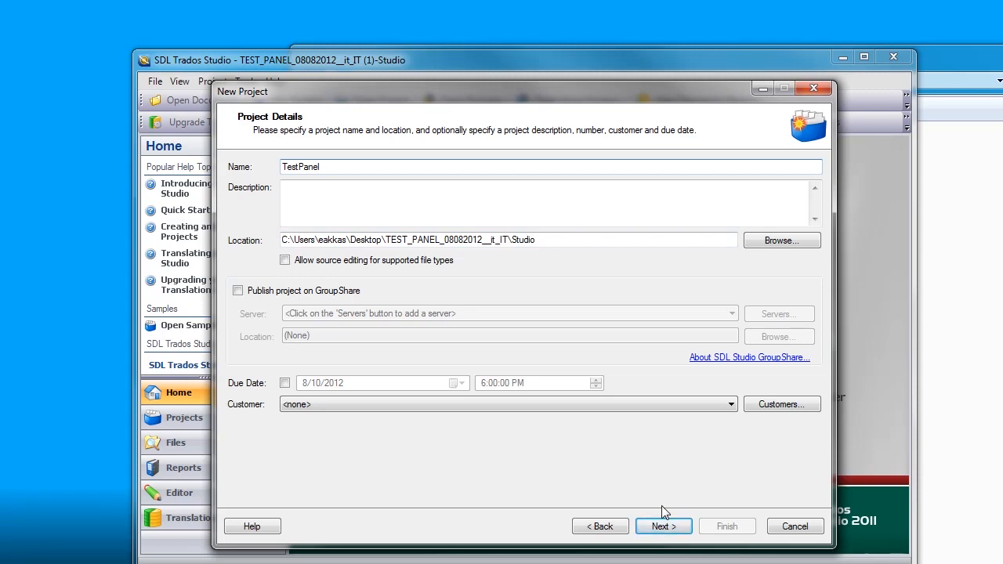
pyautogui.moveTo(663, 527)
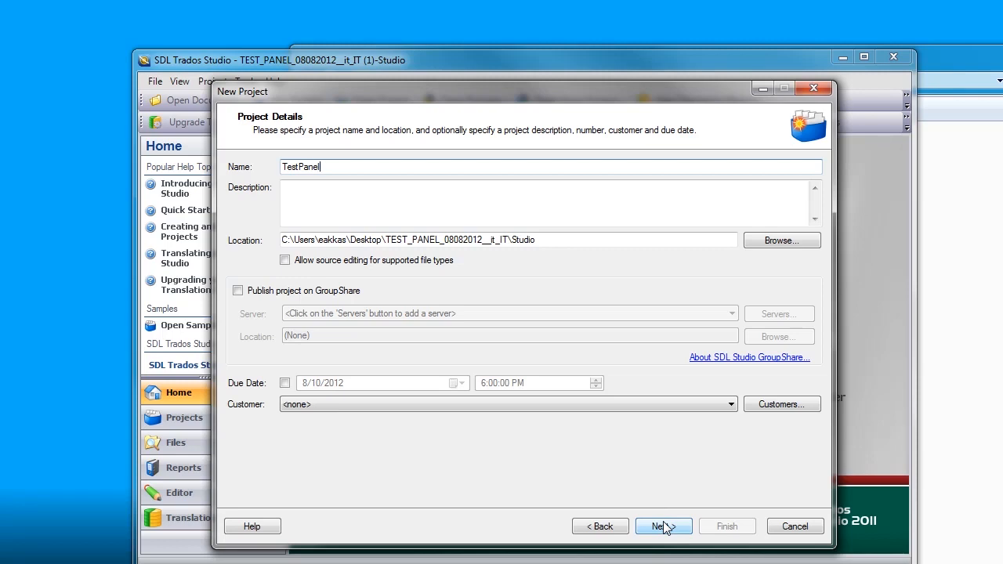
pyautogui.click(662, 527)
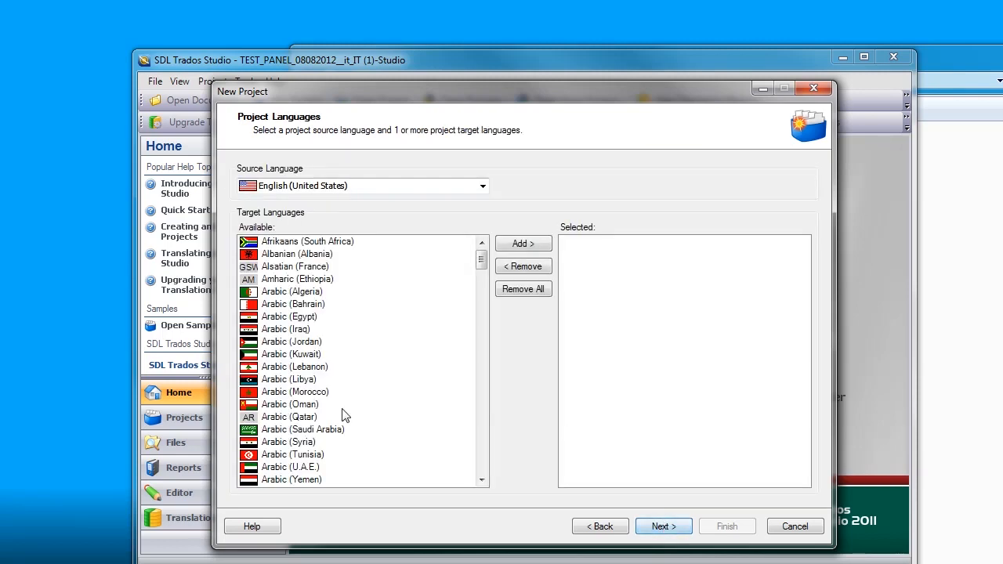
# Add Italian (Italy) as the target language and continue to Project Files.
pyautogui.scroll(-3)
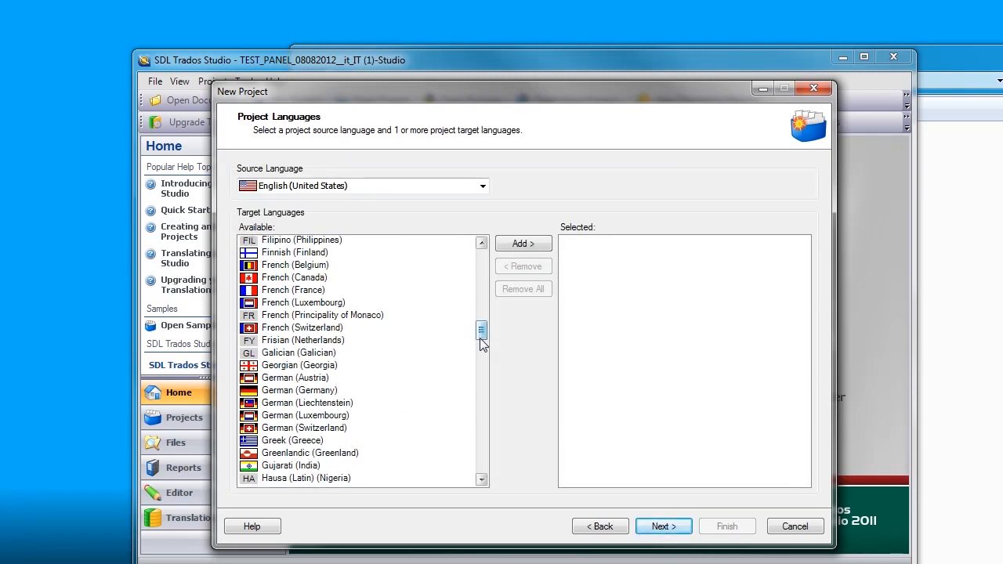
pyautogui.scroll(-3)
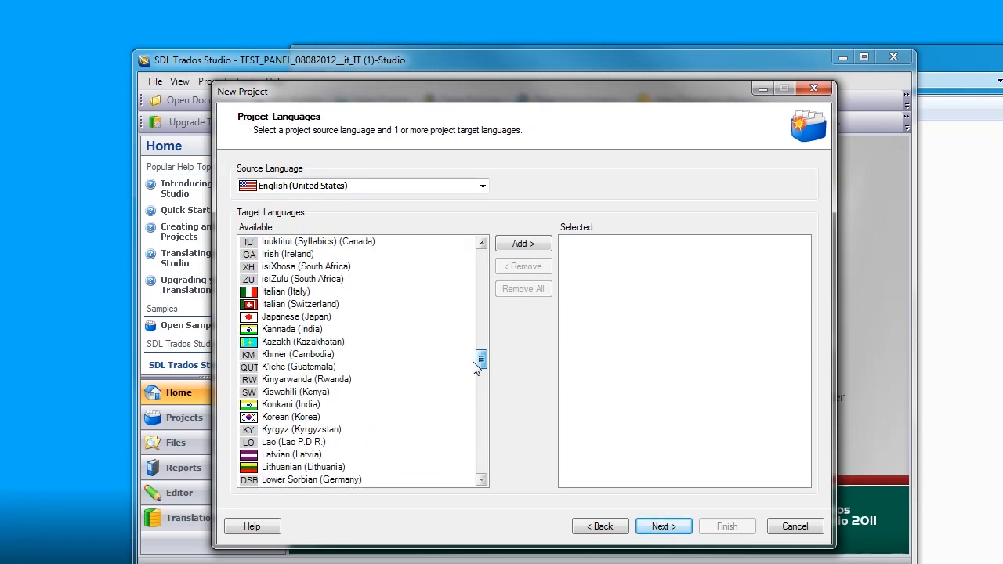
pyautogui.click(524, 243)
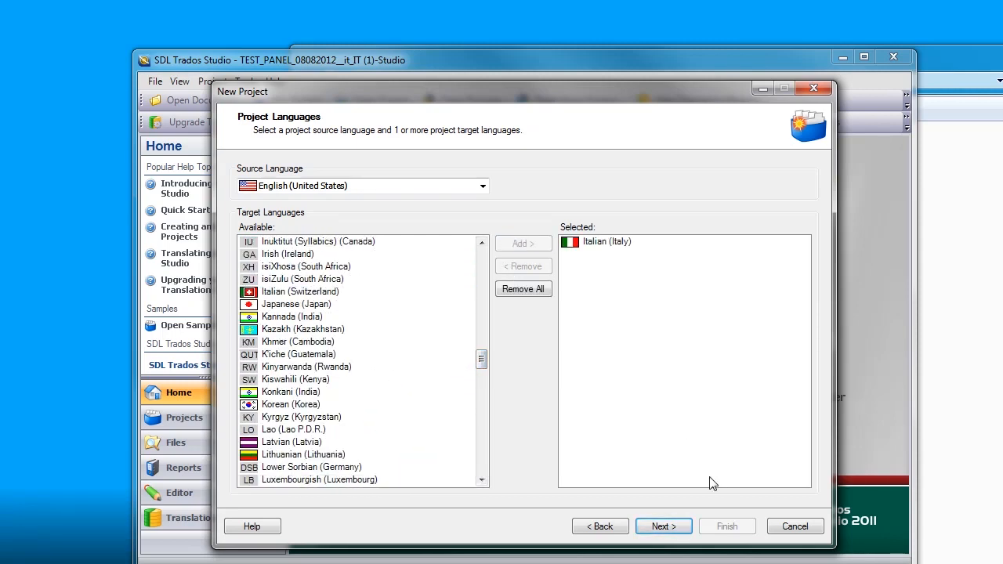
pyautogui.click(663, 526)
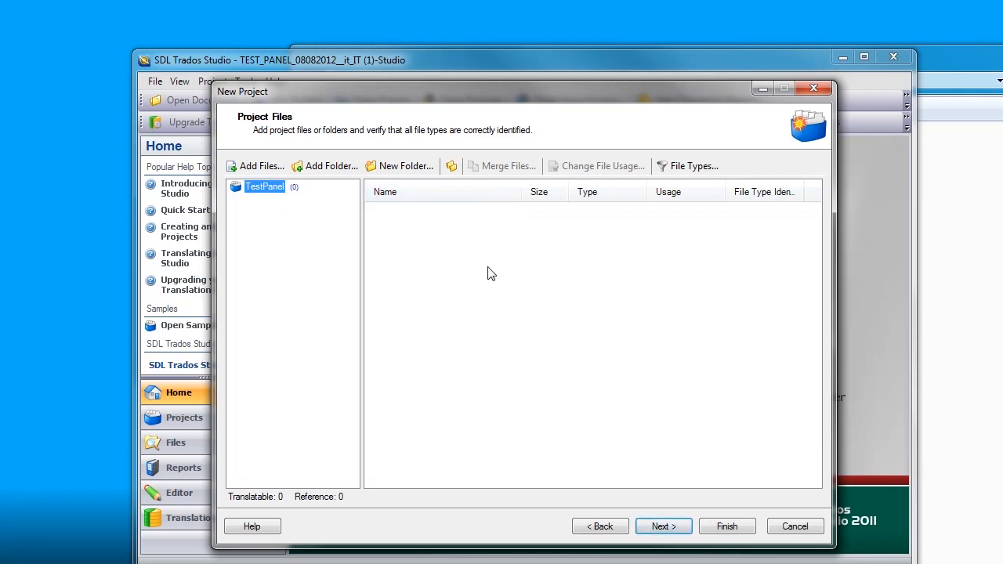
pyautogui.moveTo(940, 66)
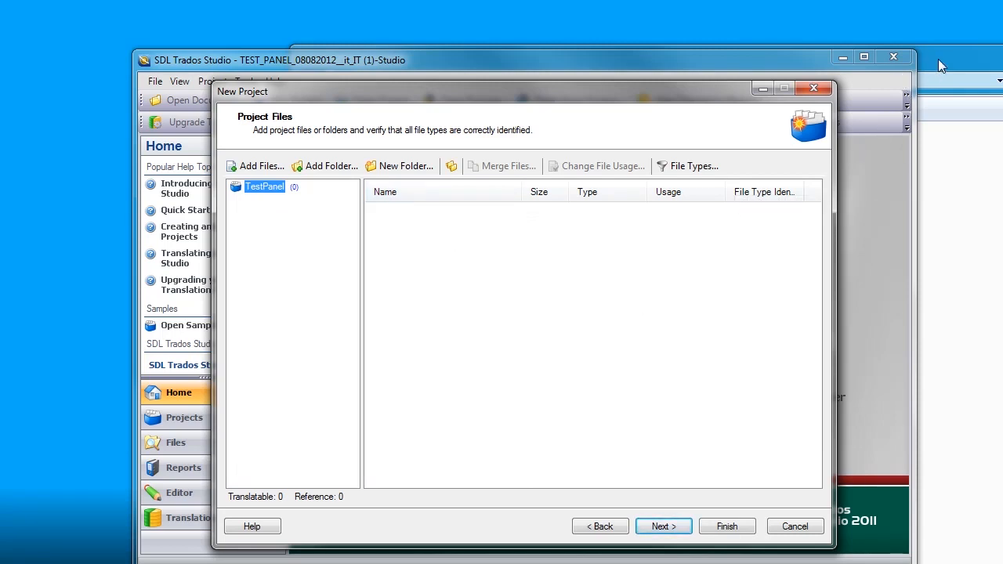
pyautogui.moveTo(332, 166)
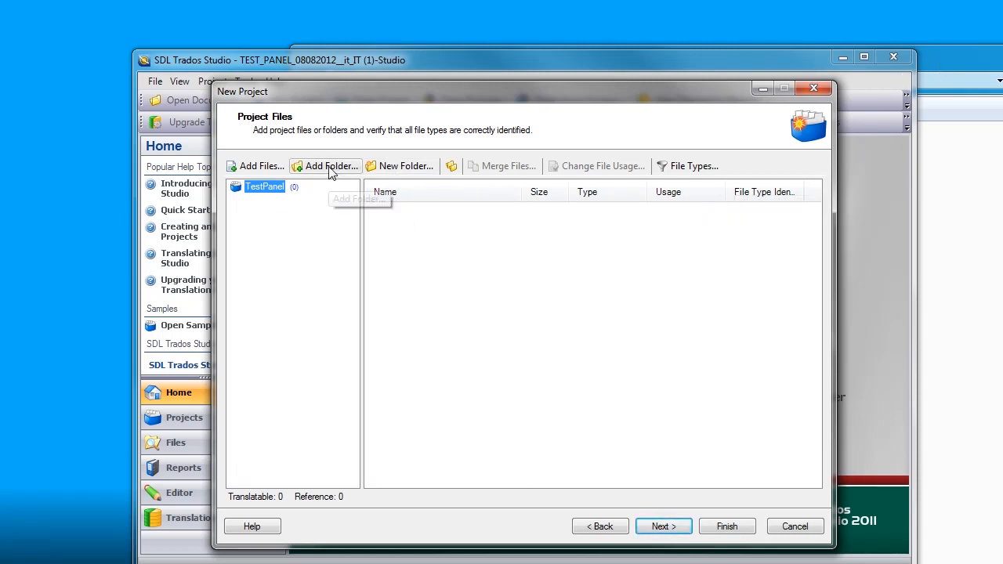
pyautogui.moveTo(961, 69)
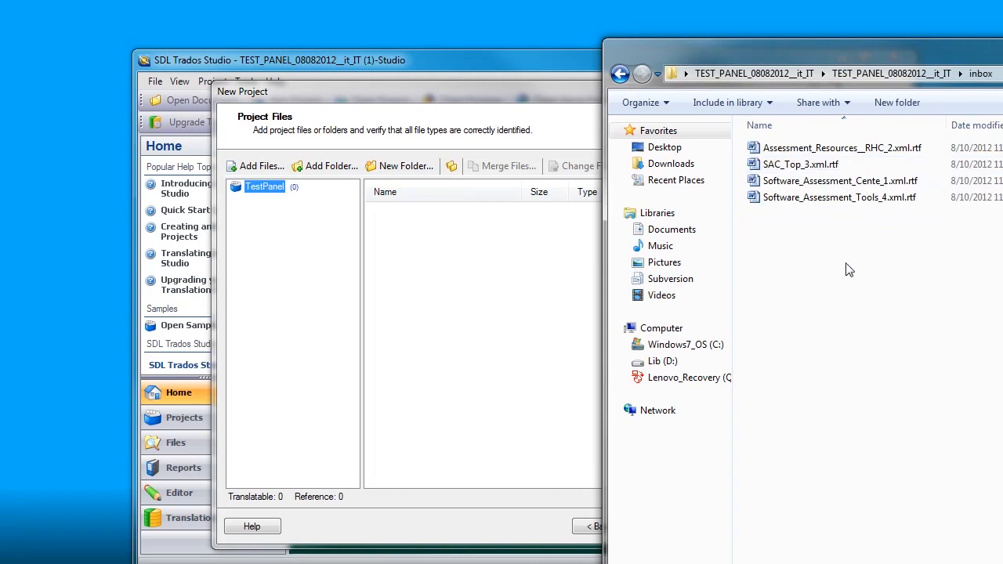
# Add the four RTF files from the inbox and continue to Translation Memory.
pyautogui.click(260, 166)
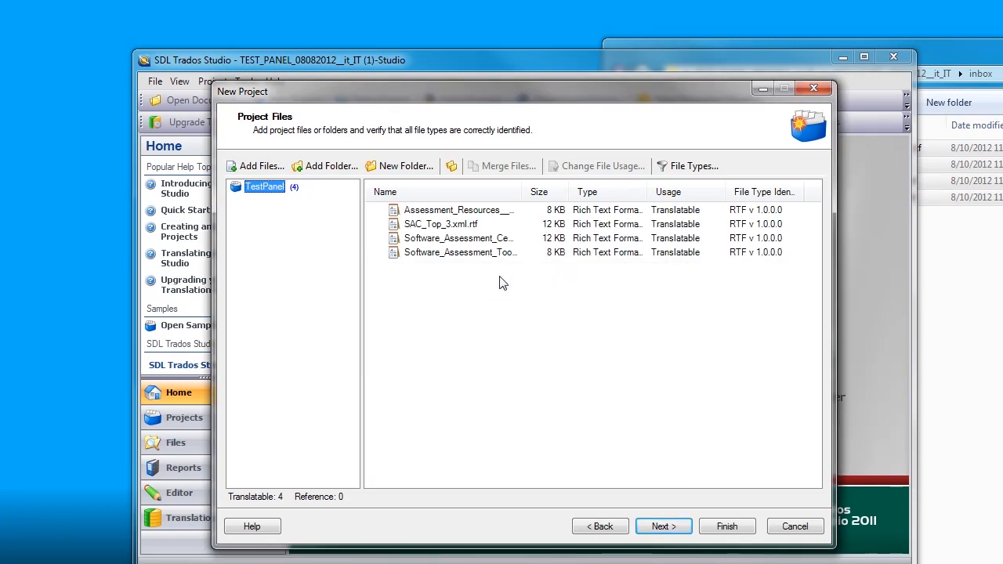
pyautogui.moveTo(664, 526)
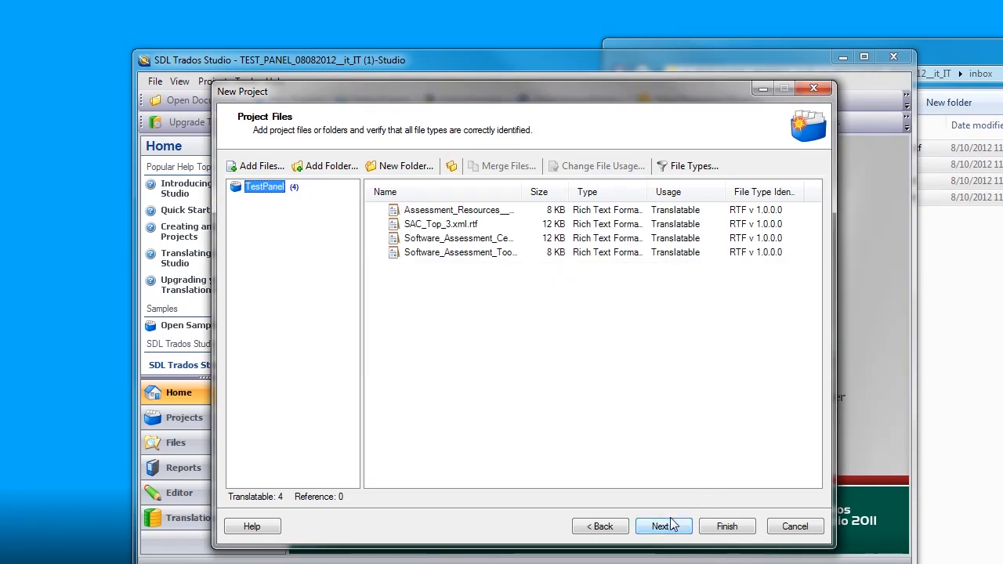
pyautogui.click(658, 526)
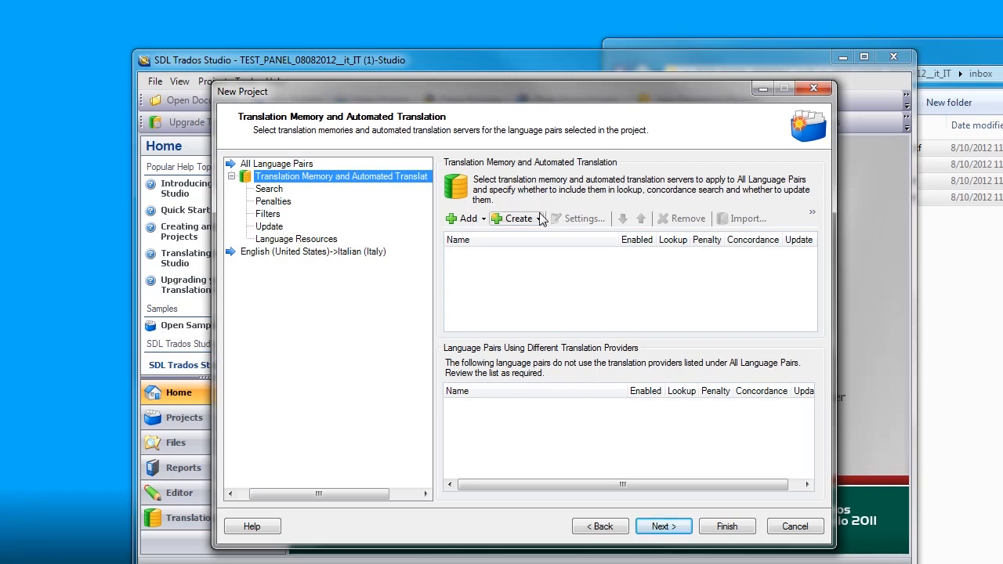
# Create a new English–Italian translation memory named 'XX' and close the creation wizard.
pyautogui.click(514, 219)
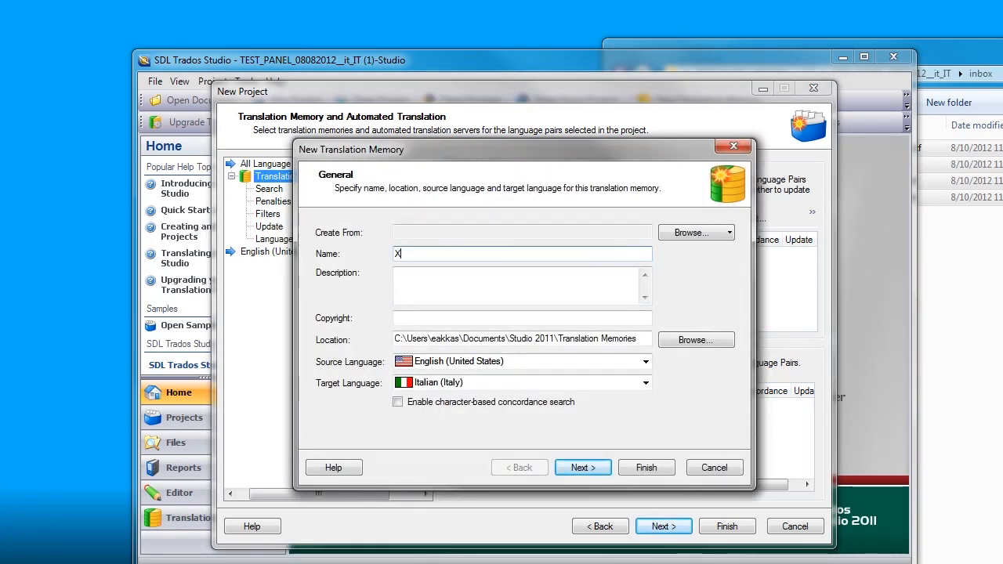
pyautogui.write('XX')
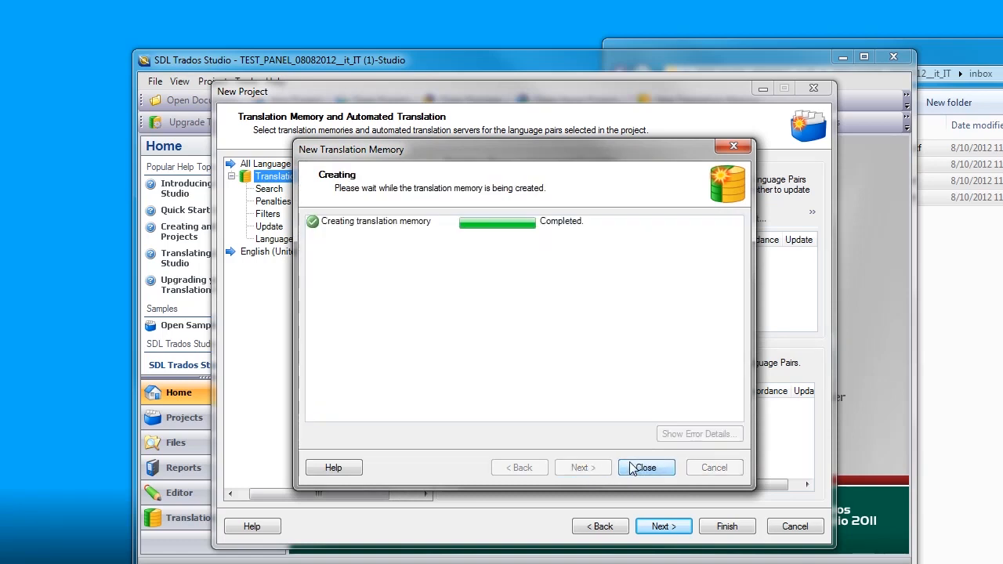
pyautogui.click(646, 466)
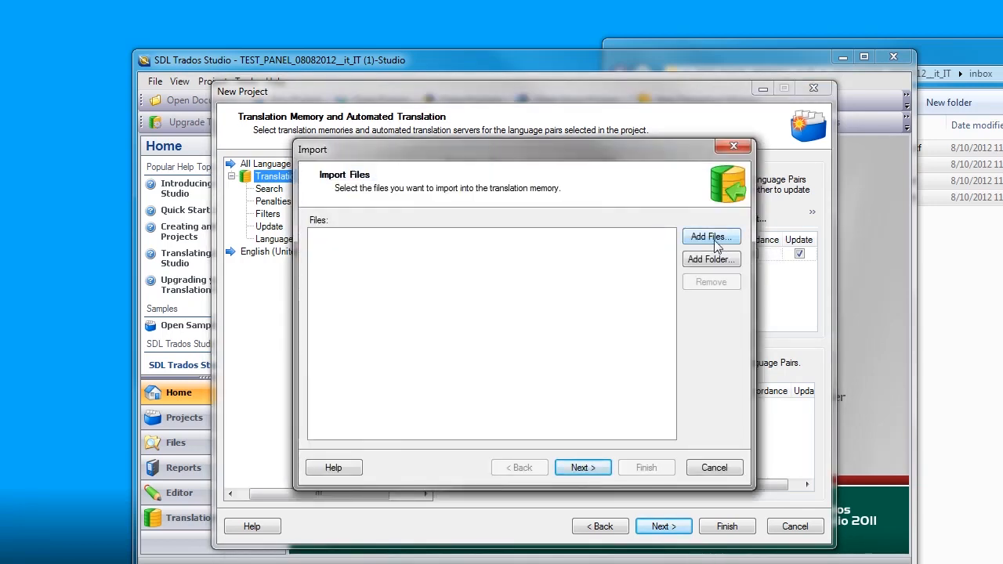
pyautogui.moveTo(744, 260)
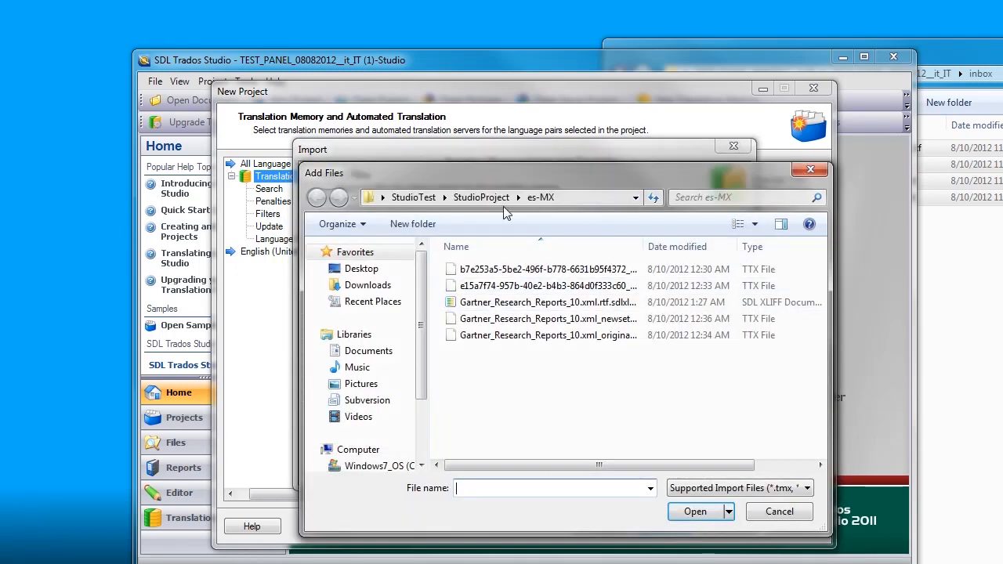
# Add the TMX file from Desktop > TEST_PANEL_08082012_it_IT > tmx > 1.4b to the import list.
pyautogui.click(361, 268)
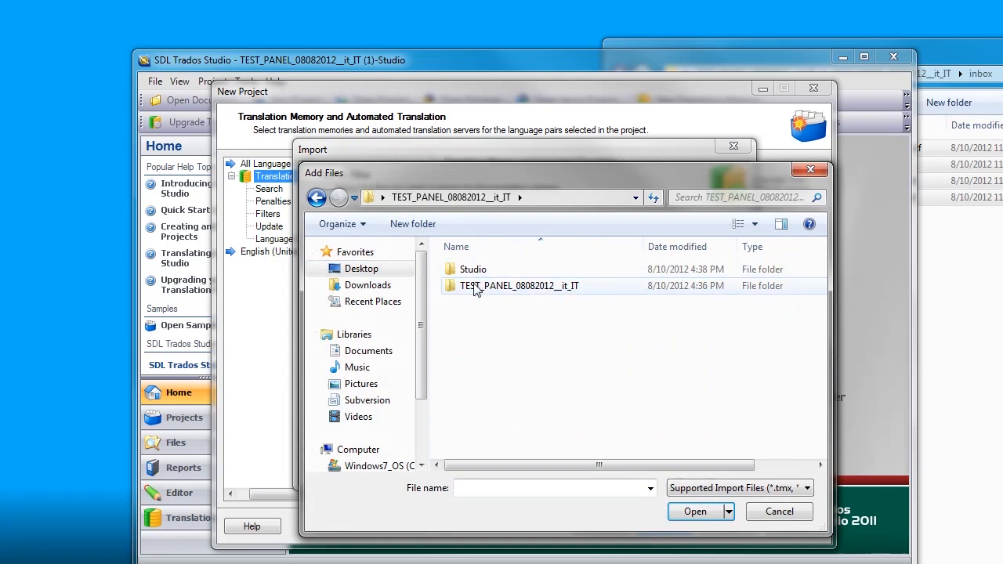
pyautogui.doubleClick(519, 285)
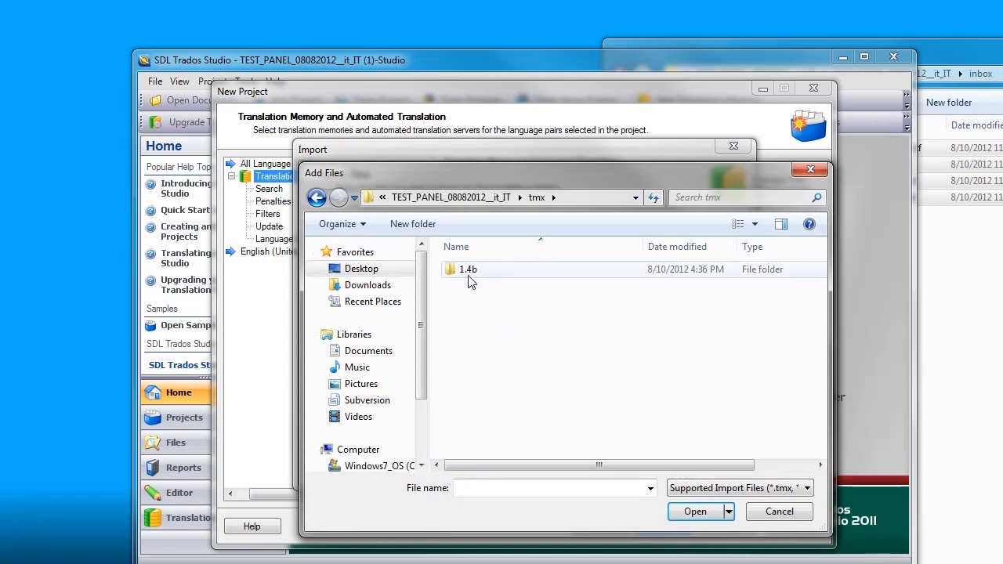
pyautogui.doubleClick(467, 269)
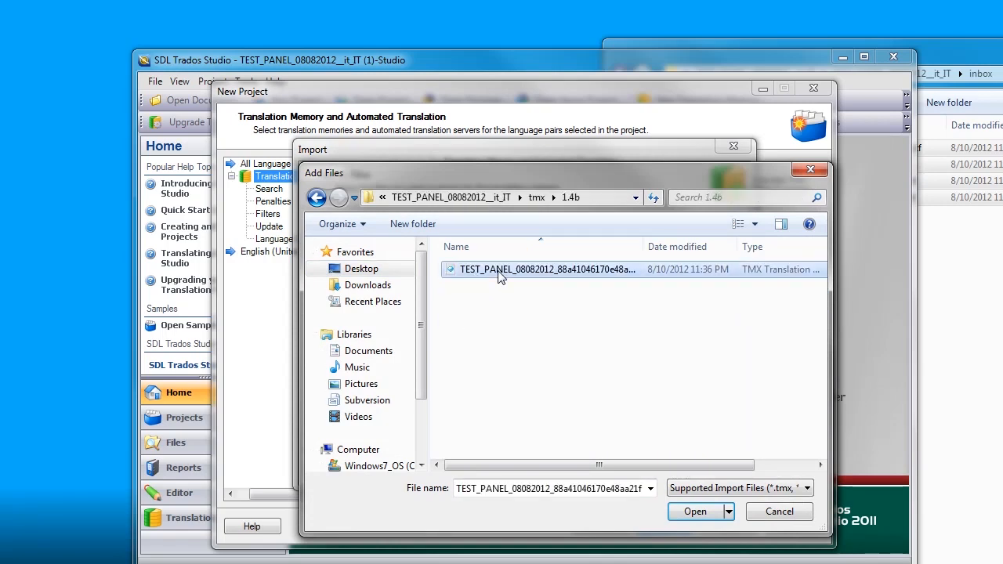
pyautogui.click(694, 511)
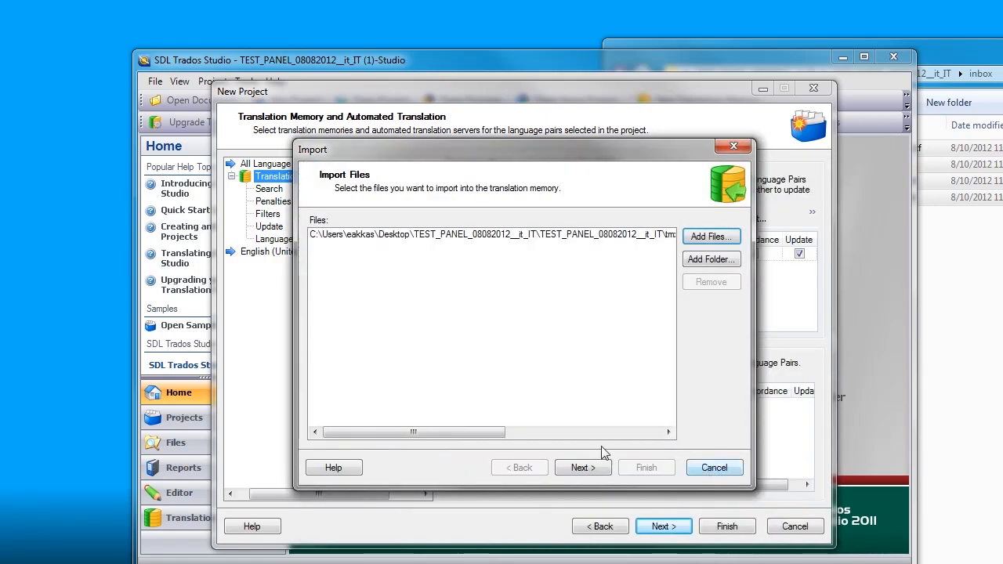
pyautogui.click(583, 467)
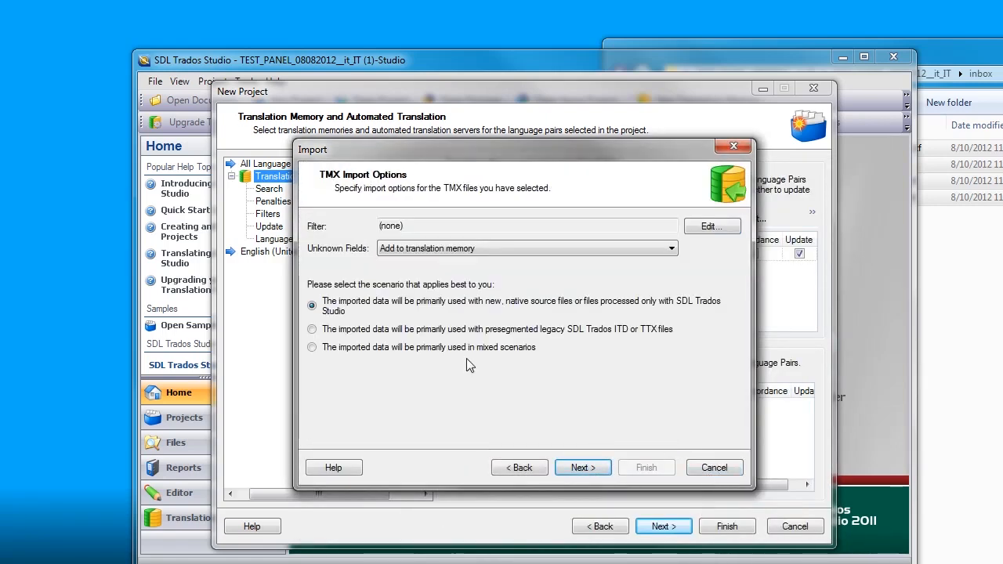
pyautogui.moveTo(389, 285)
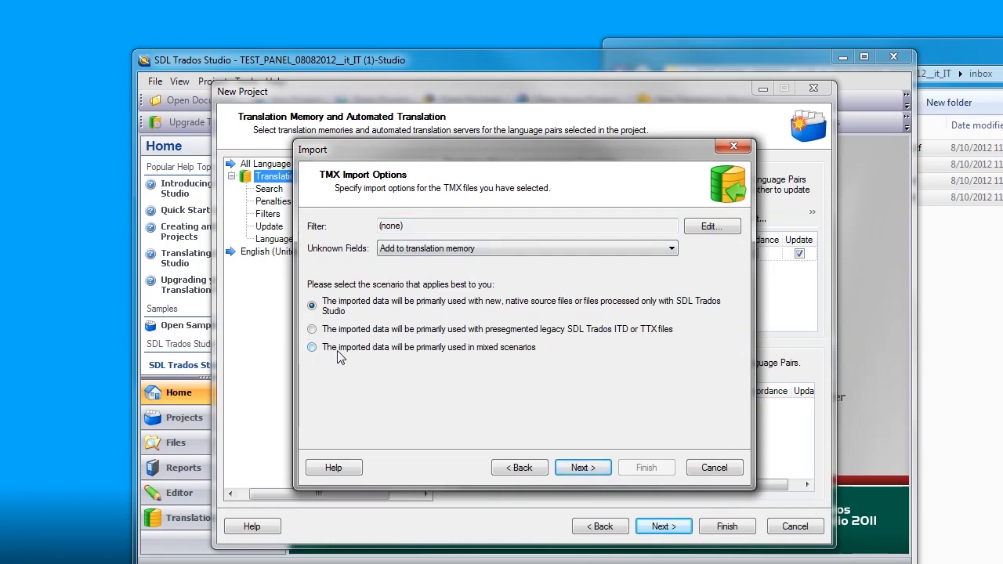
# Choose 'primarily used in mixed scenarios' and finish the import with default general options.
pyautogui.click(312, 348)
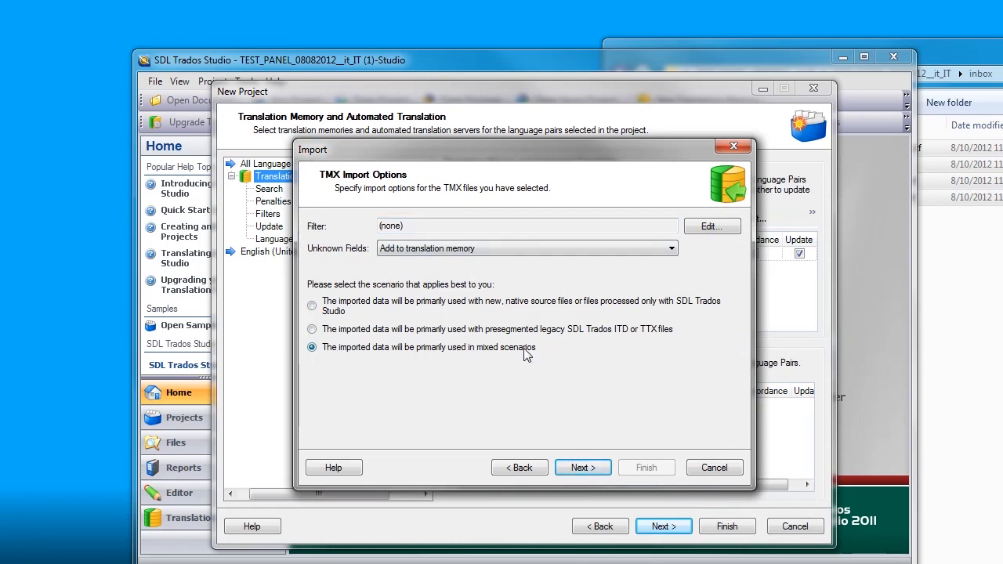
pyautogui.click(583, 467)
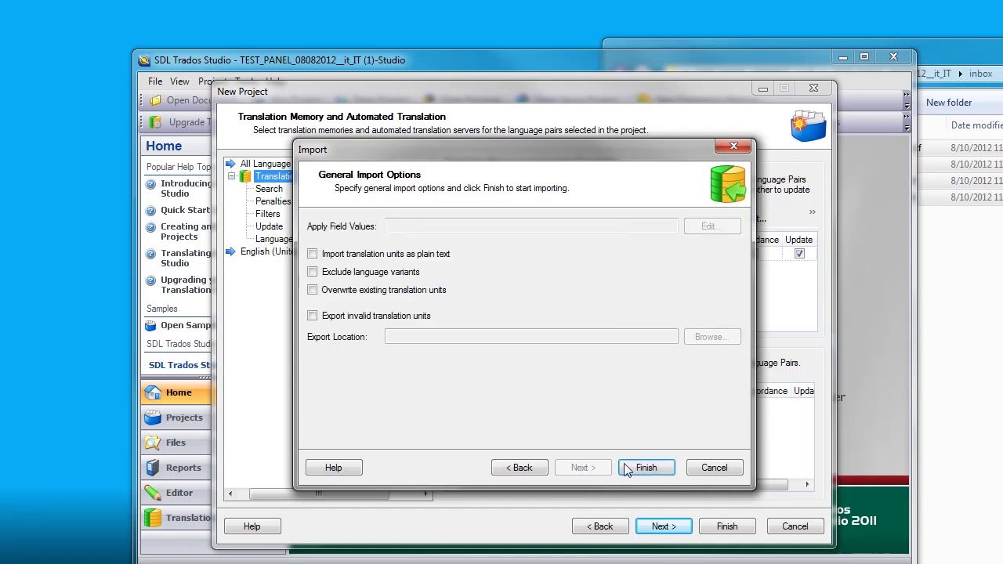
pyautogui.click(646, 467)
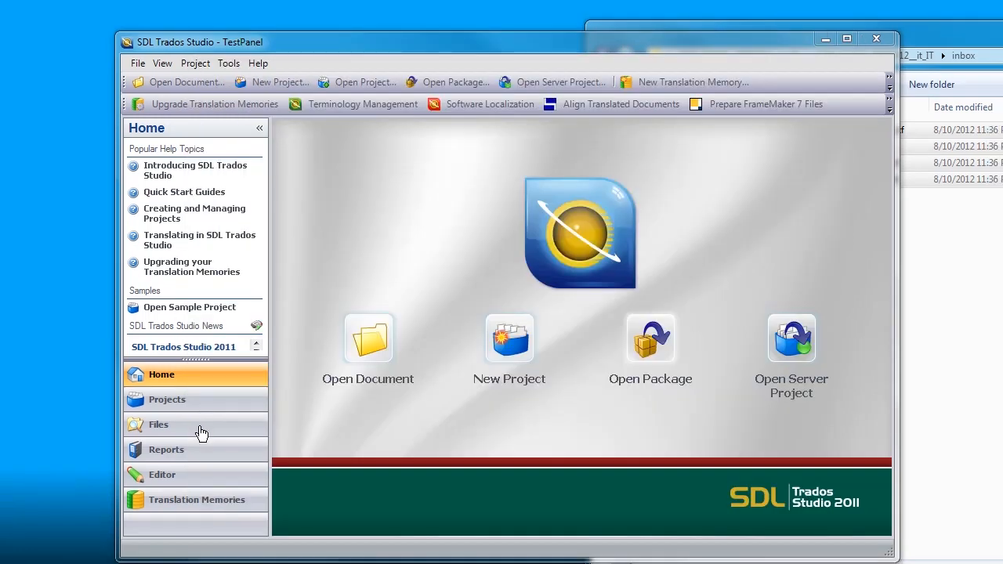
# Show the TestPanel project's Files view listing its four Italian sdlxliff files.
pyautogui.click(159, 423)
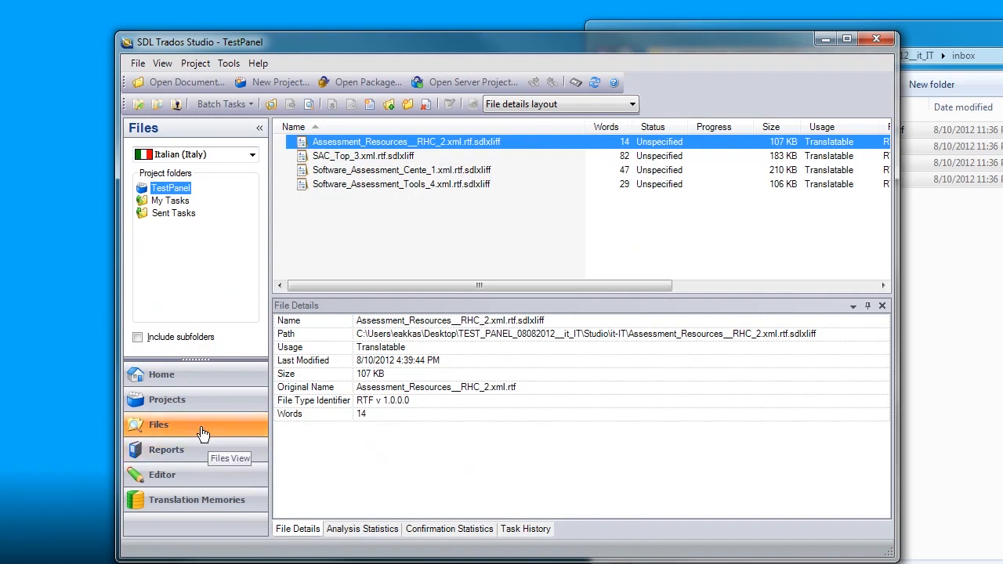
pyautogui.moveTo(676, 63)
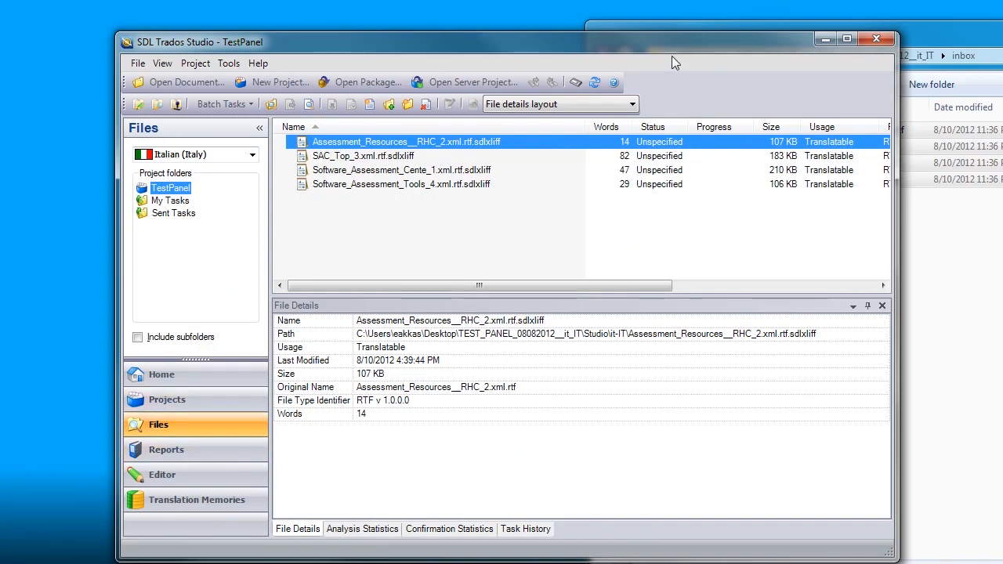
pyautogui.moveTo(404, 185)
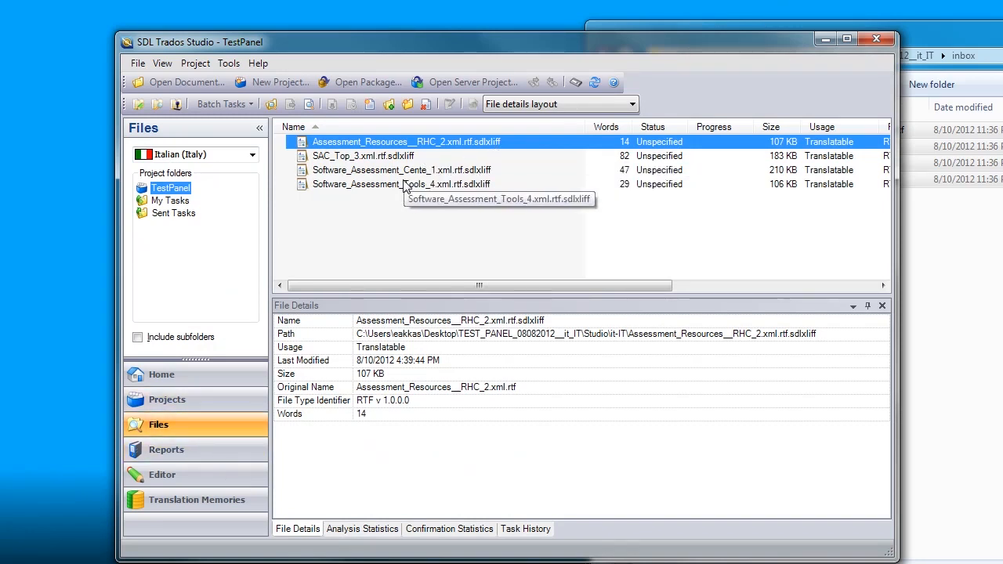
# Open Assessment_Resources in the Editor and save it via File > Save.
pyautogui.doubleClick(404, 141)
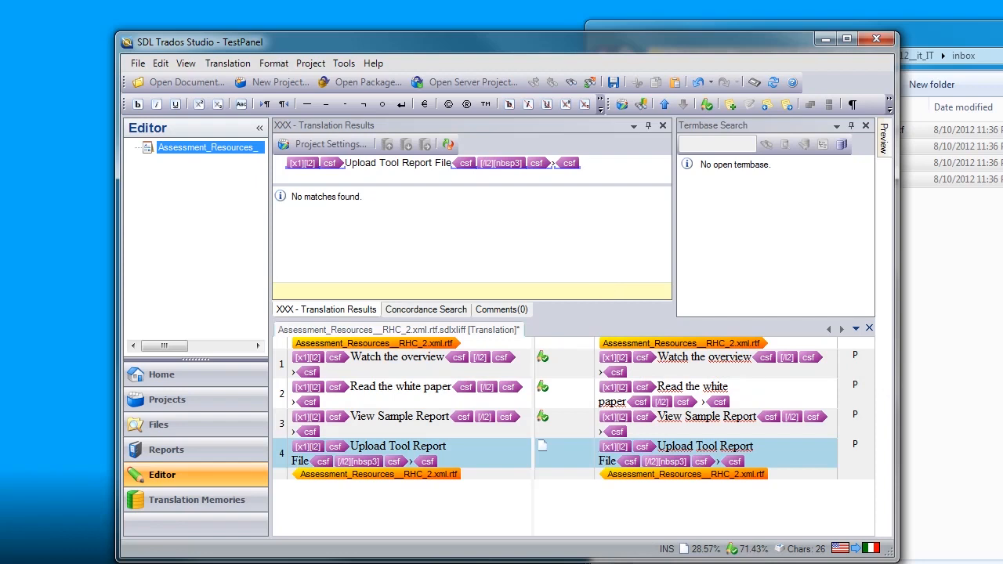
pyautogui.click(138, 62)
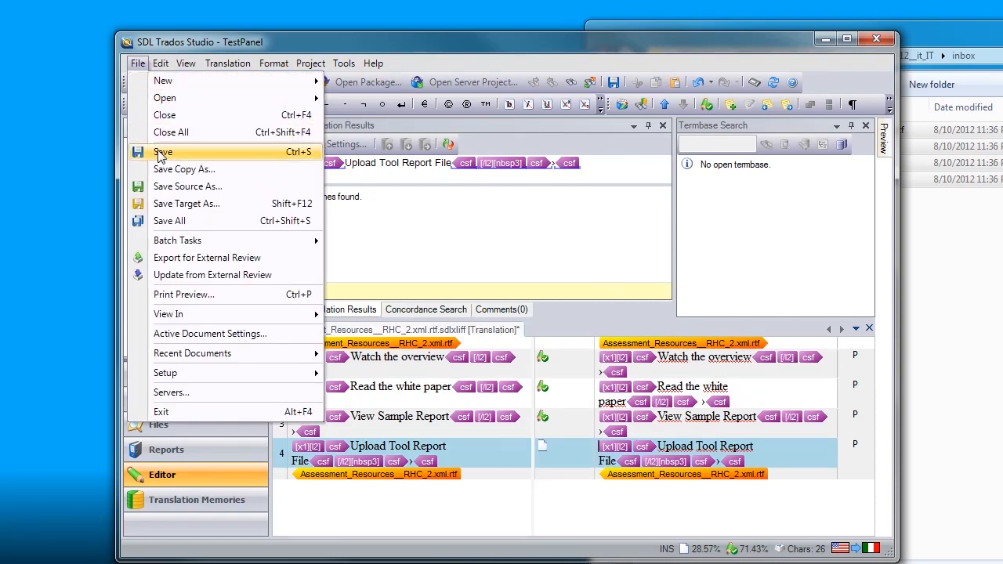
pyautogui.click(163, 151)
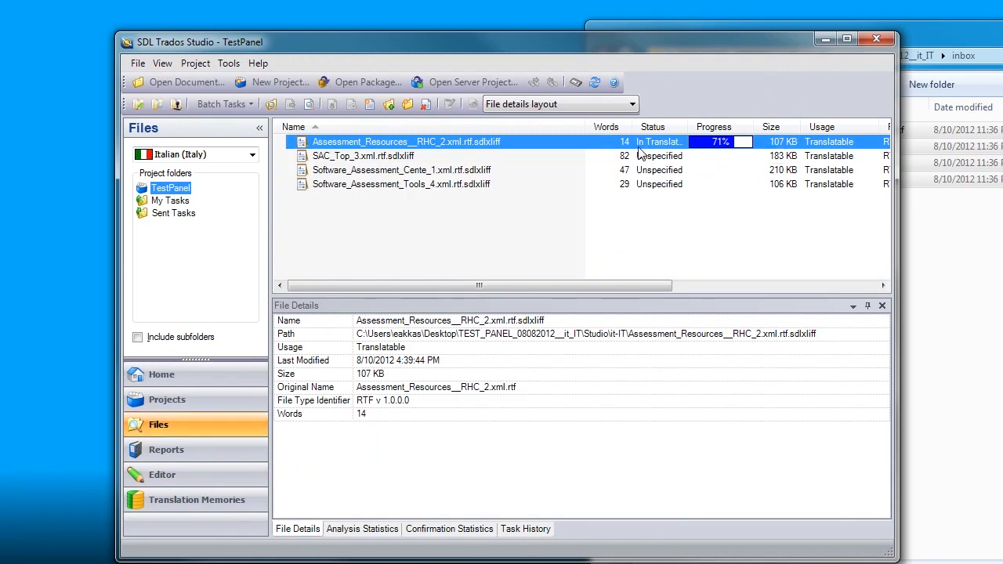
# Select Software_Assessment_Tools_4.xml.rtf.sdlxliff to show its File Details.
pyautogui.click(401, 184)
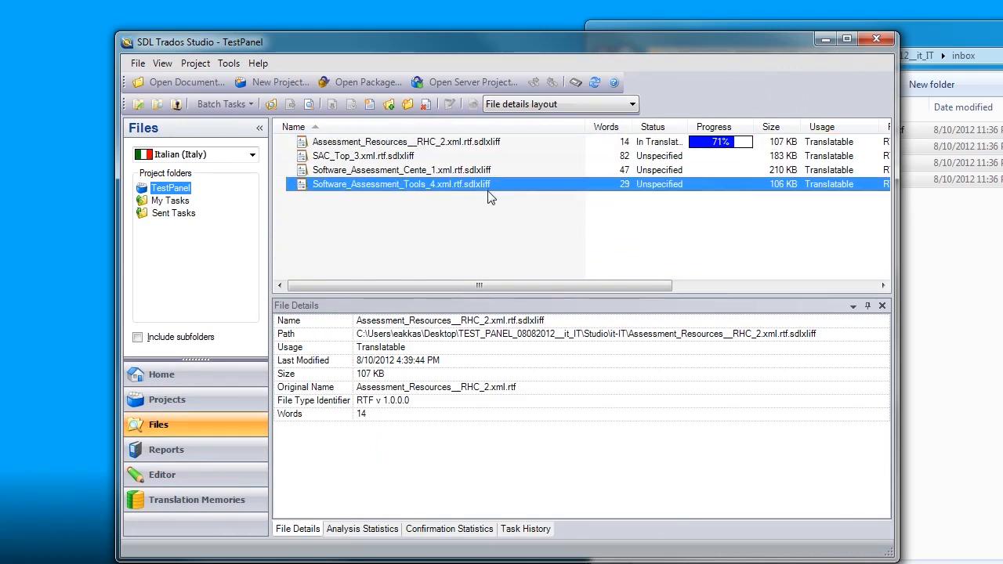
pyautogui.click(401, 184)
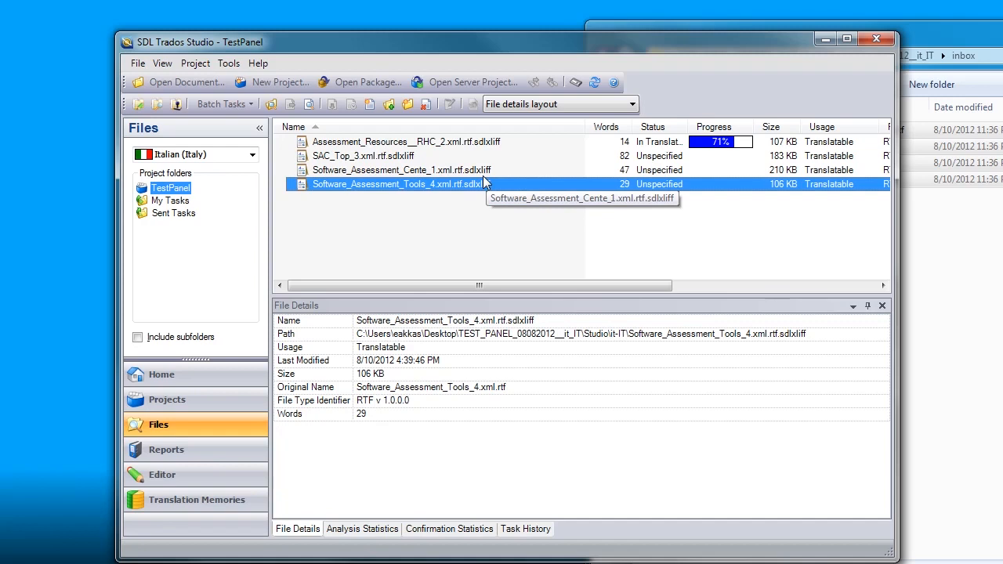
pyautogui.moveTo(461, 146)
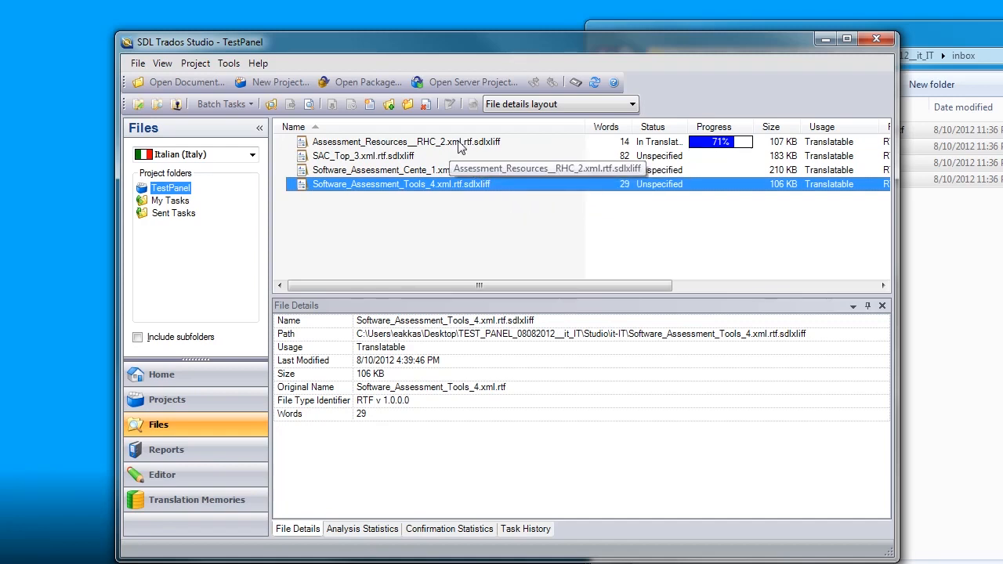
pyautogui.moveTo(540, 149)
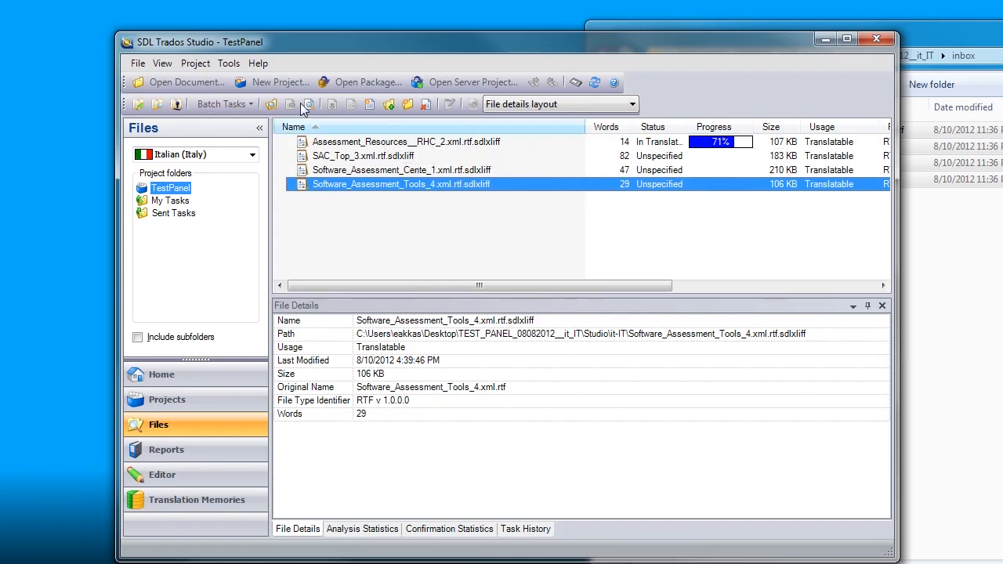
# Run the Finalize batch task sequence on the project and close the dialog once both tasks complete.
pyautogui.click(194, 63)
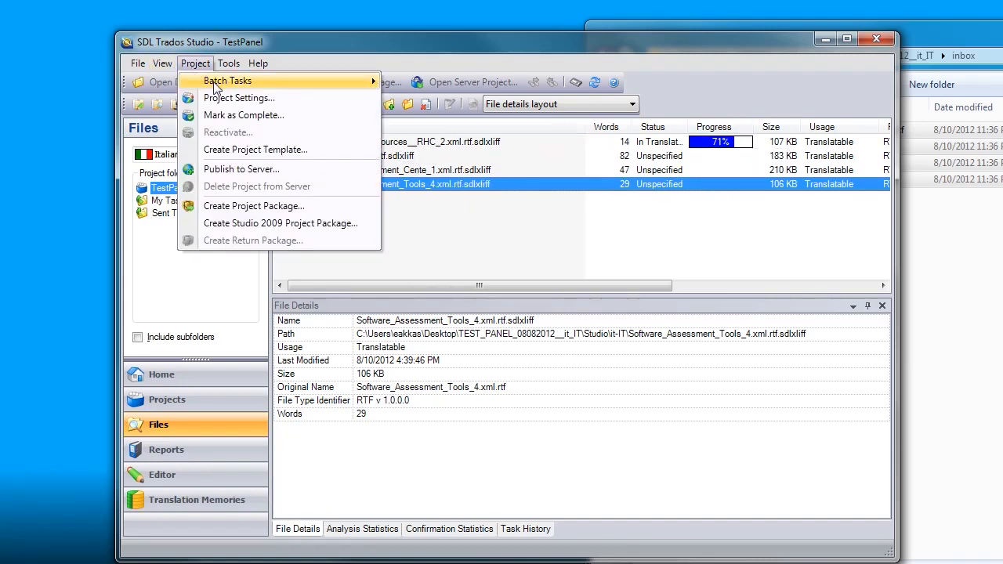
pyautogui.click(227, 82)
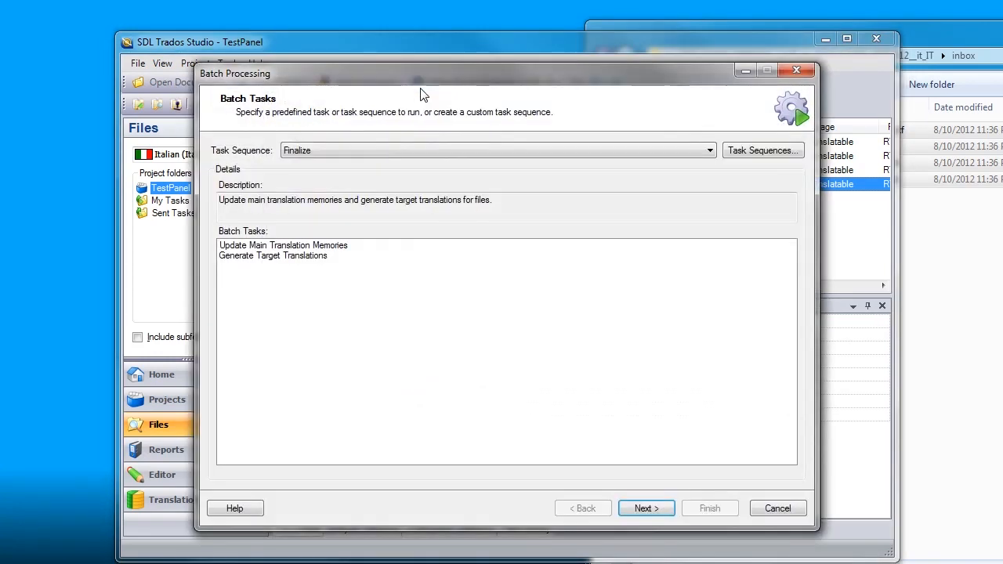
pyautogui.moveTo(536, 81)
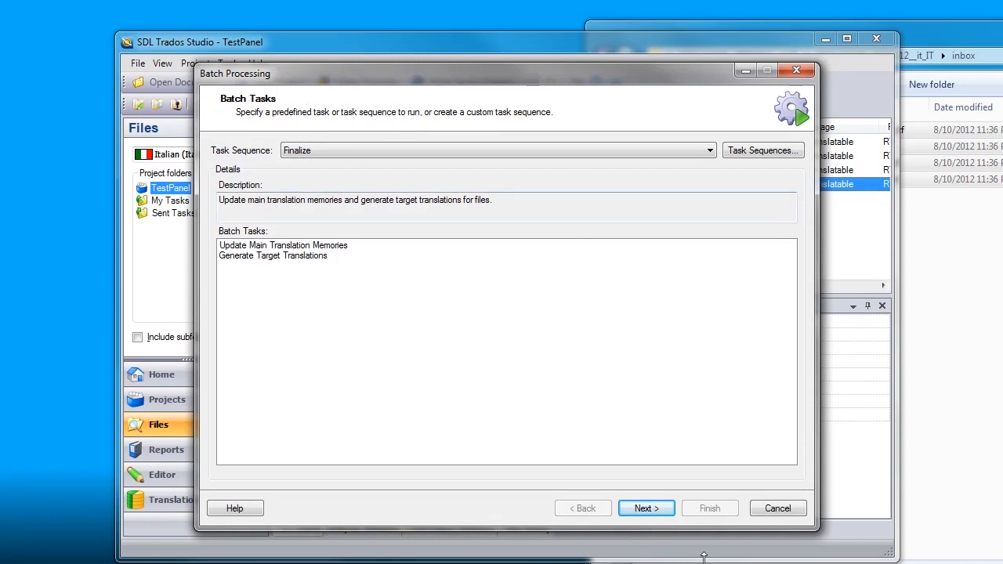
pyautogui.click(645, 507)
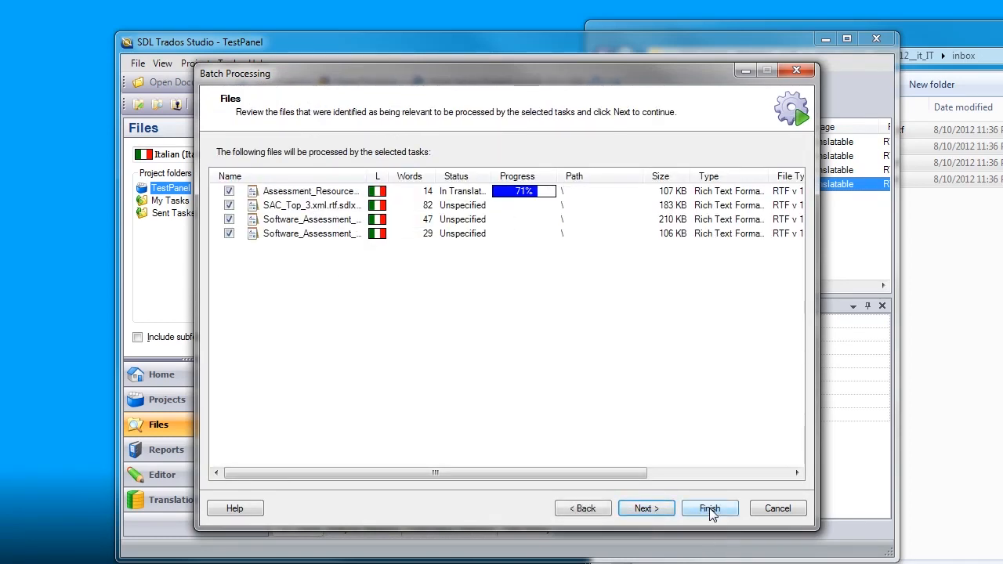
pyautogui.click(708, 508)
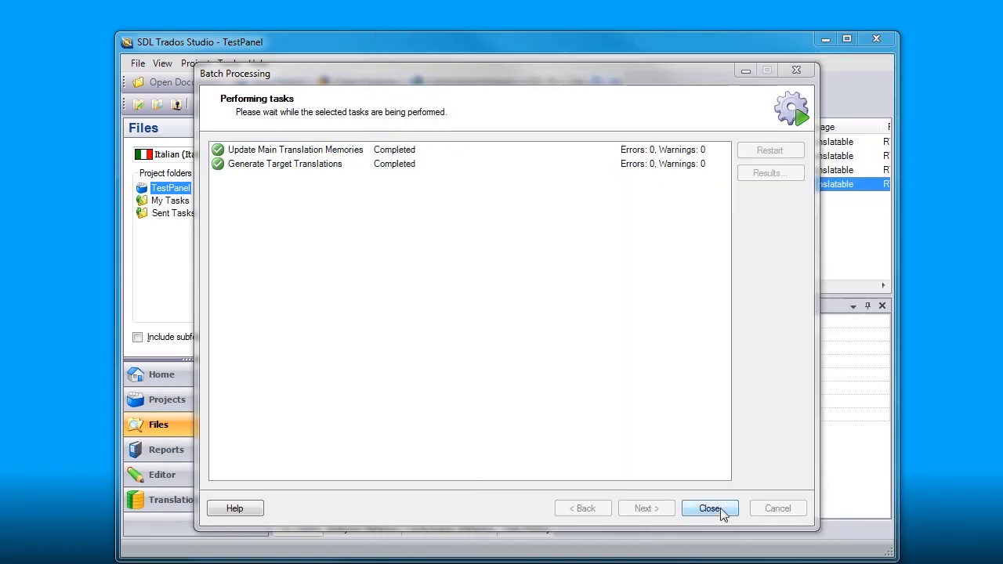
pyautogui.click(708, 508)
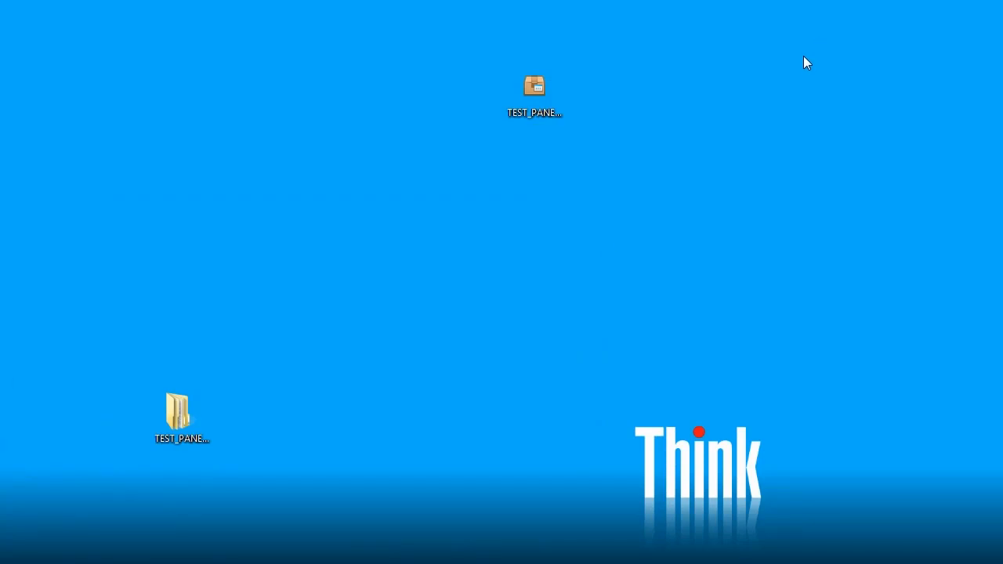
# Zip the four target RTF files in the job's Studio\it-IT folder via Send to > Compressed (zipped) folder.
pyautogui.doubleClick(181, 410)
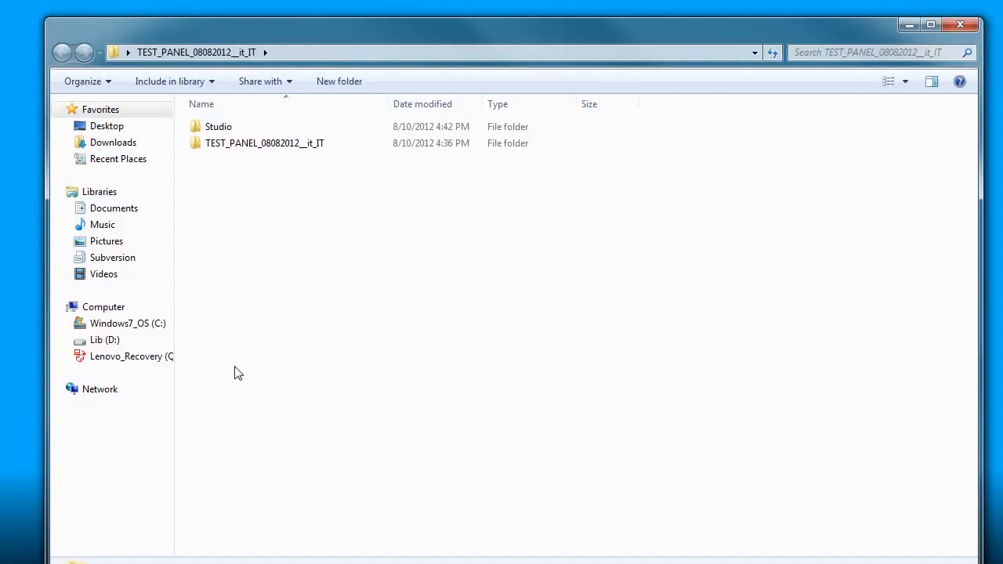
pyautogui.doubleClick(219, 125)
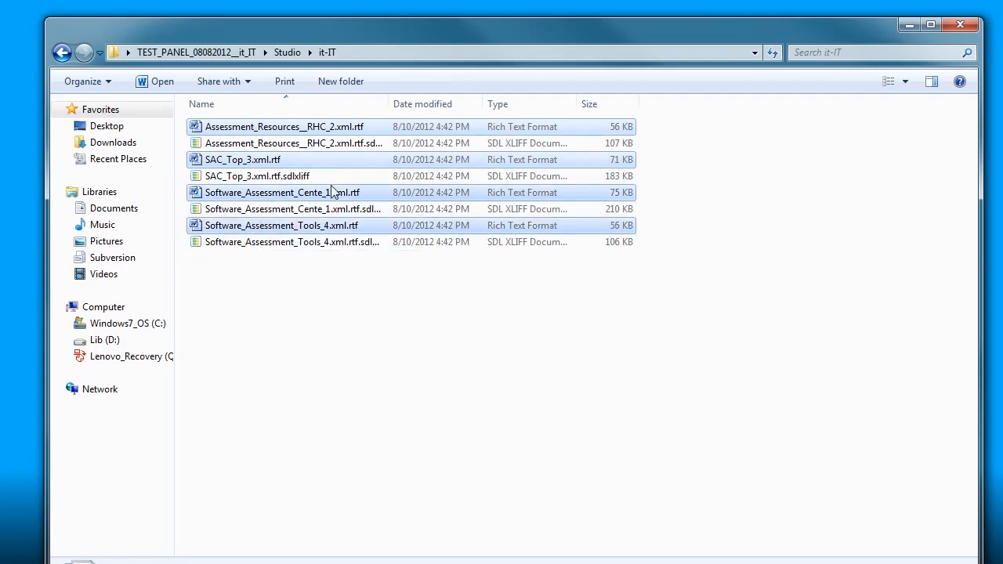
pyautogui.moveTo(383, 103); pyautogui.dragTo(451, 103)
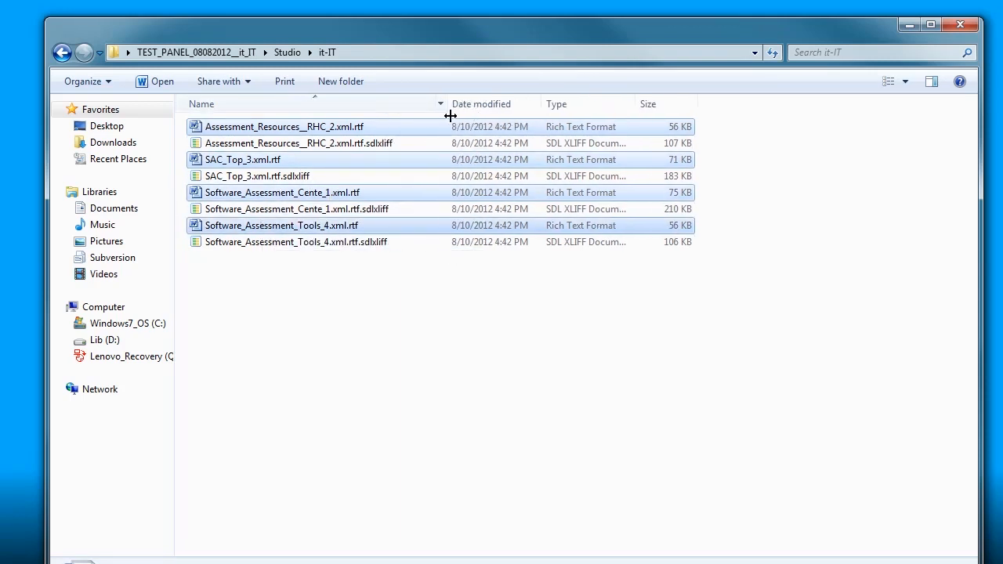
pyautogui.moveTo(373, 147)
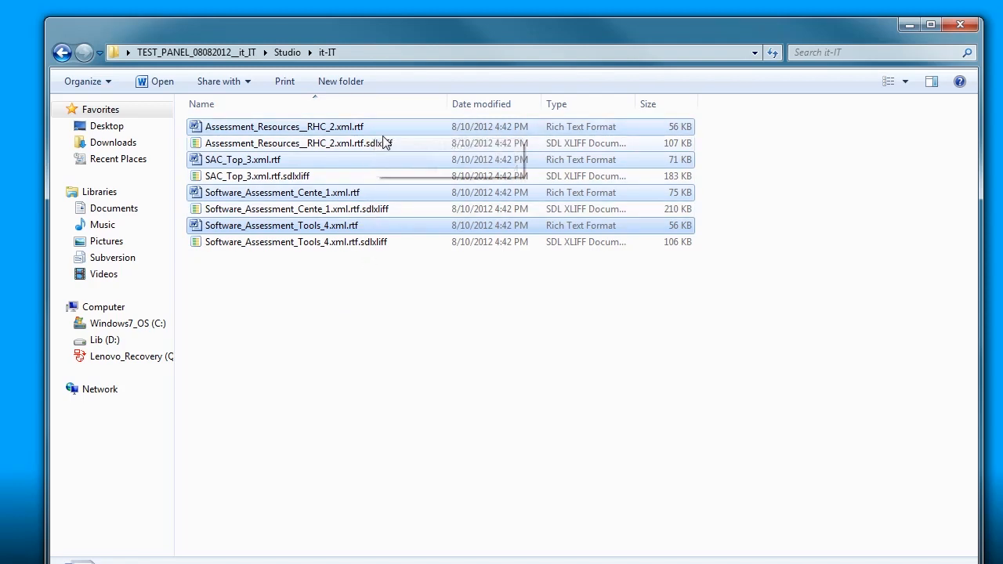
pyautogui.moveTo(439, 140)
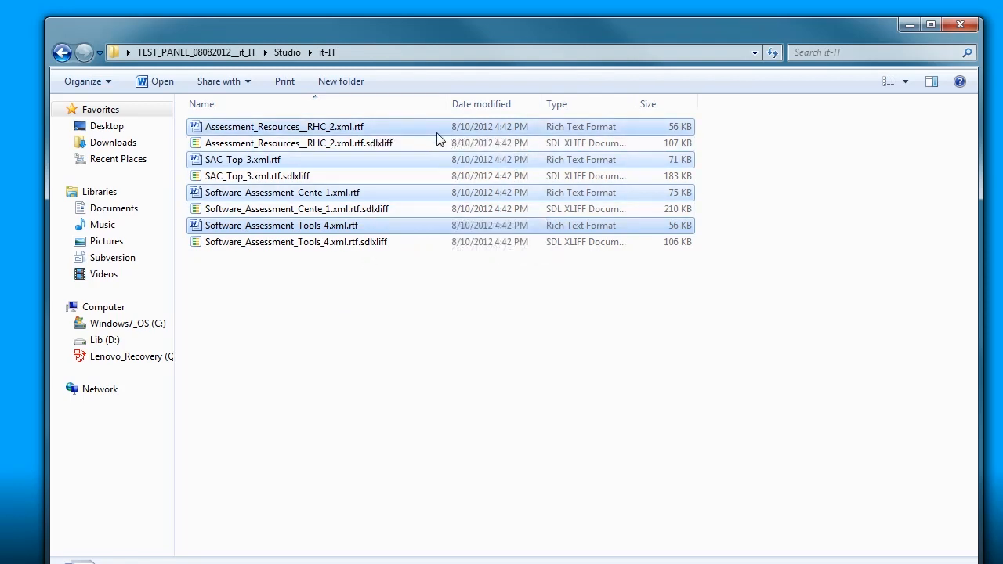
pyautogui.moveTo(431, 165)
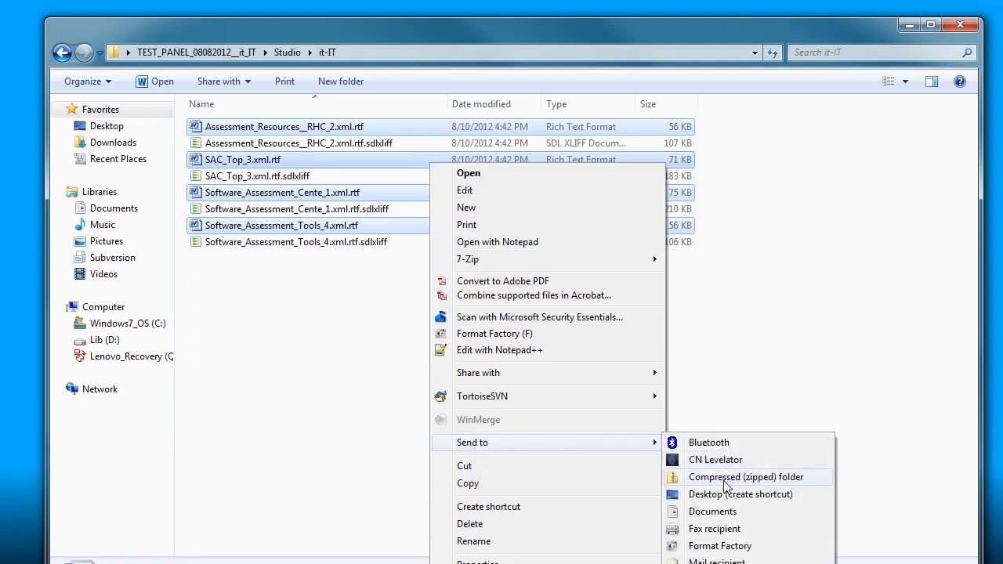
pyautogui.click(746, 476)
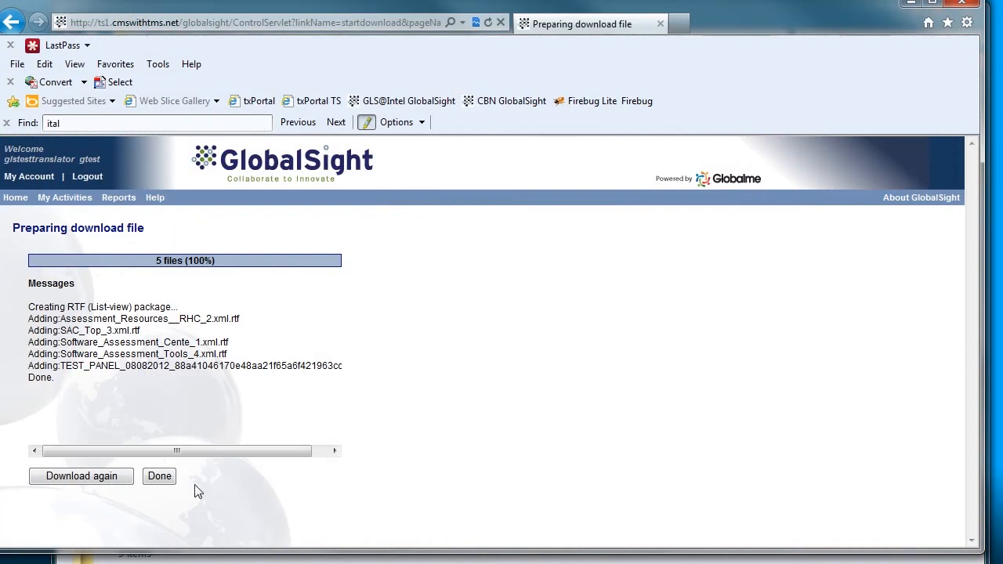
# Leave the download page with Done and go to the job's Work Offline > Upload tab.
pyautogui.click(160, 476)
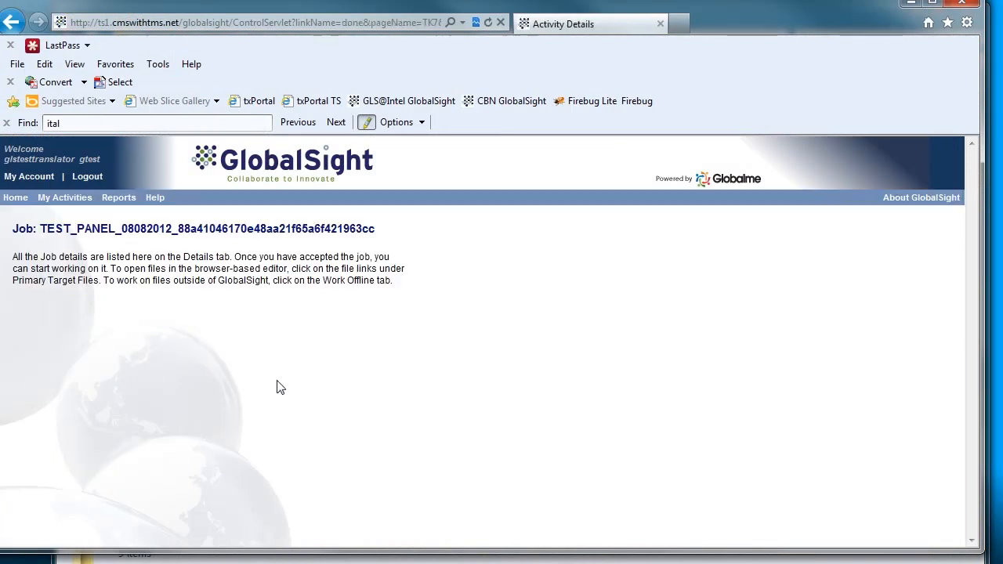
pyautogui.click(33, 307)
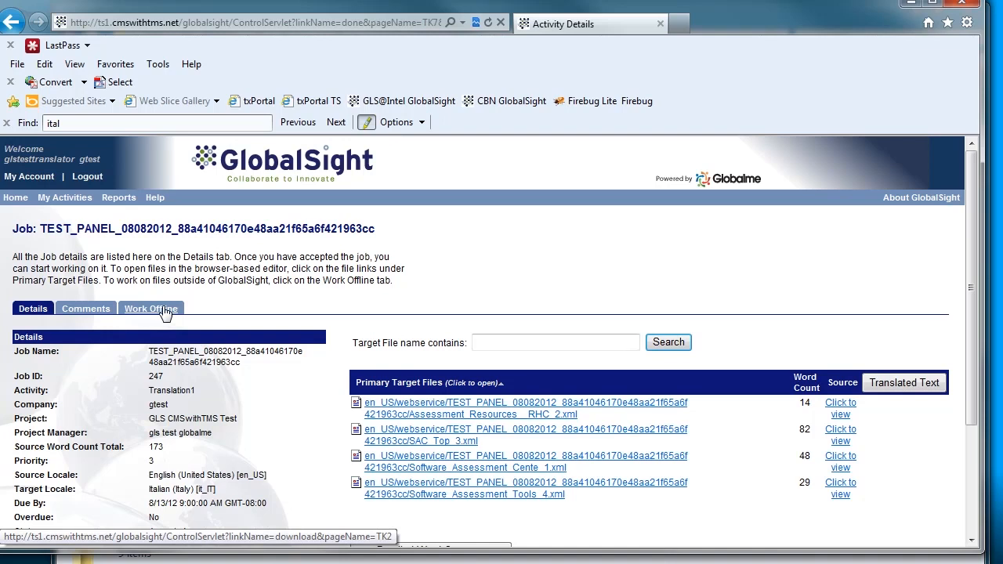
pyautogui.click(151, 307)
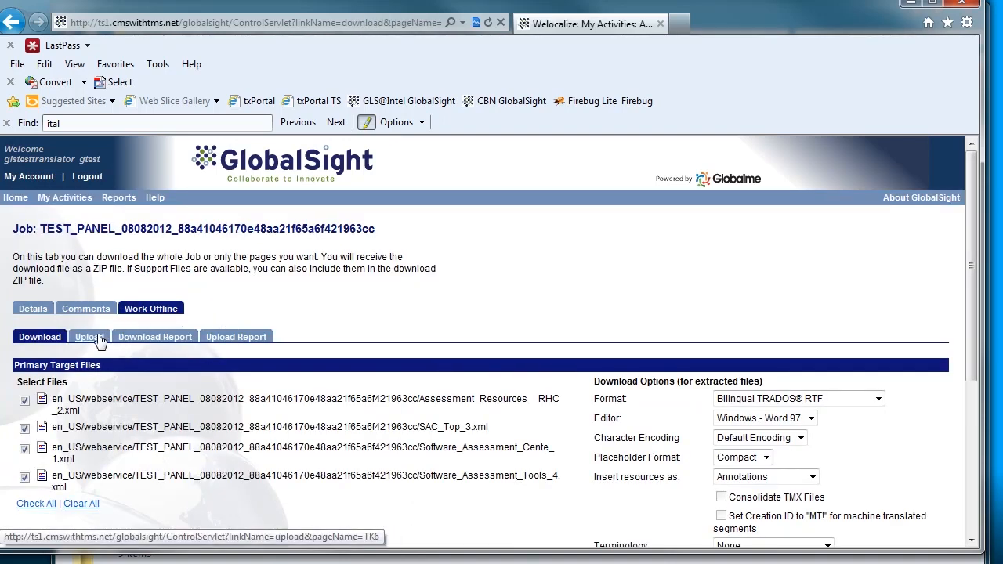
pyautogui.click(88, 336)
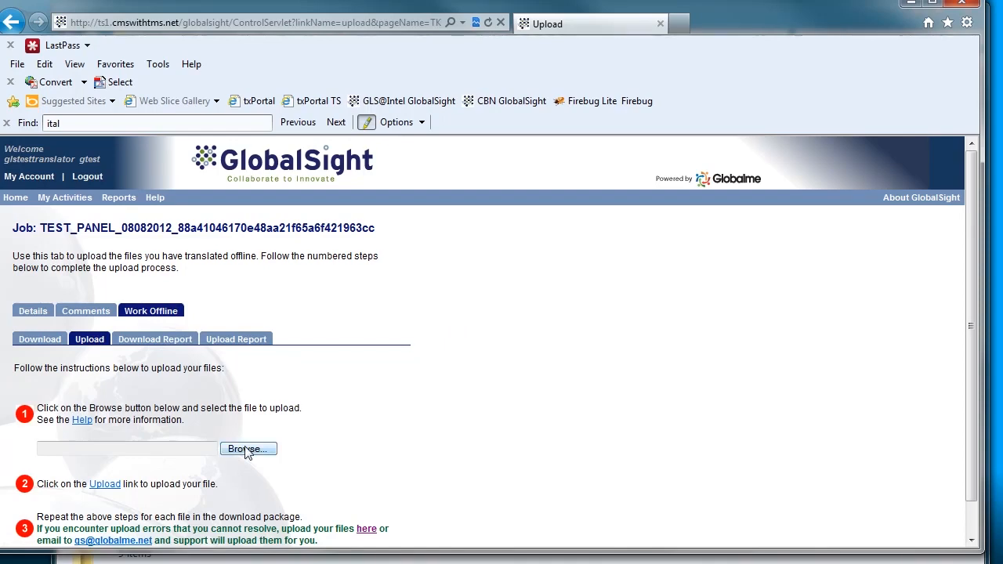
# Browse to Desktop > TEST_PANEL_08082012__it_IT > Studio > it-IT and pick the zip file for upload.
pyautogui.click(247, 448)
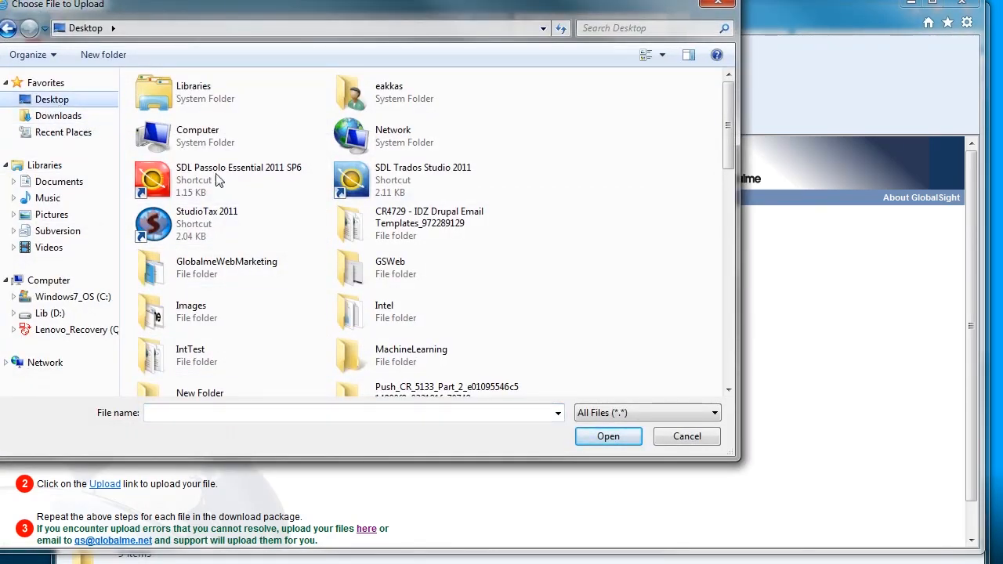
pyautogui.scroll(-3)
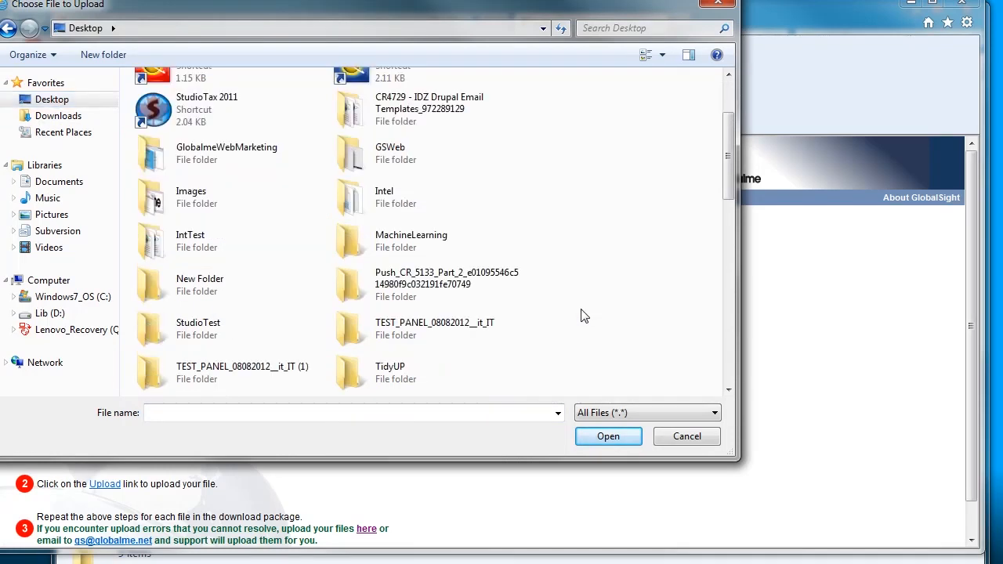
pyautogui.doubleClick(436, 327)
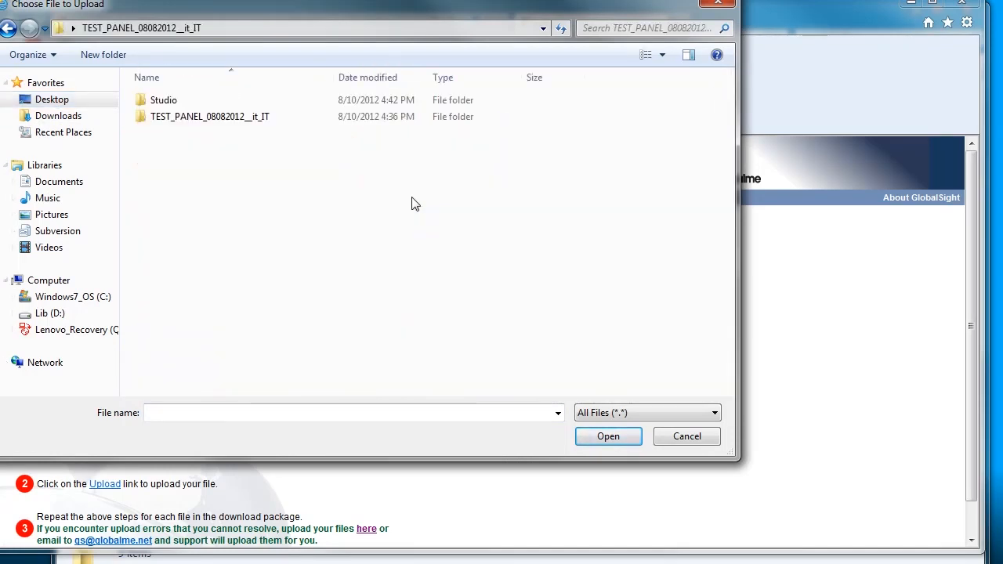
pyautogui.doubleClick(163, 100)
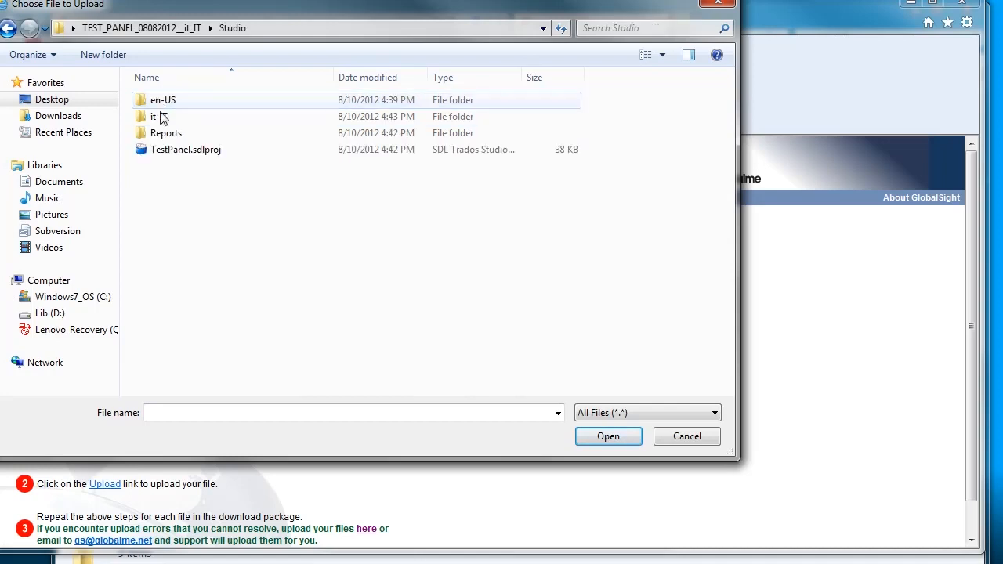
pyautogui.doubleClick(157, 116)
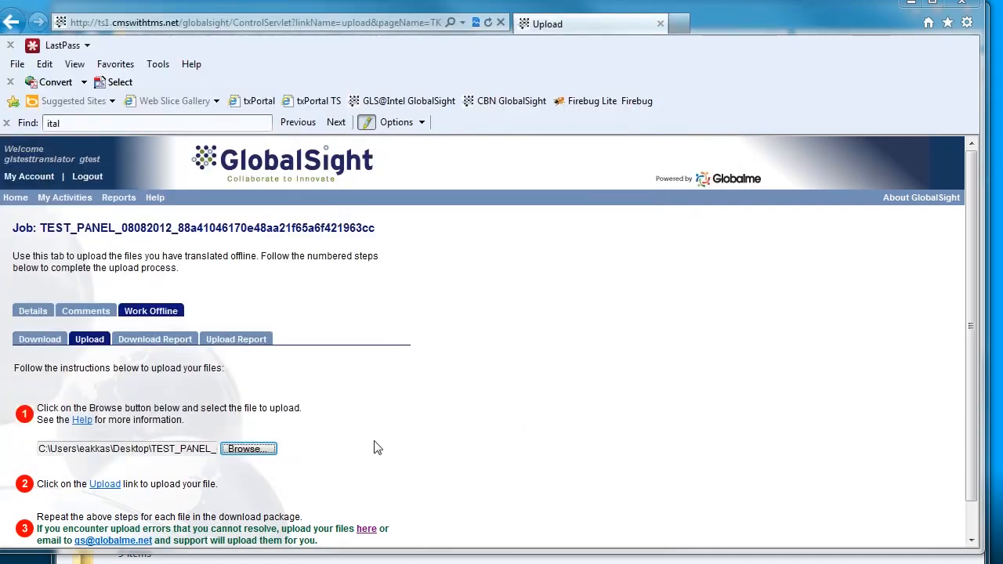
# Start the upload so all four files are verified and reported as Upload Successfully.
pyautogui.scroll(-3)
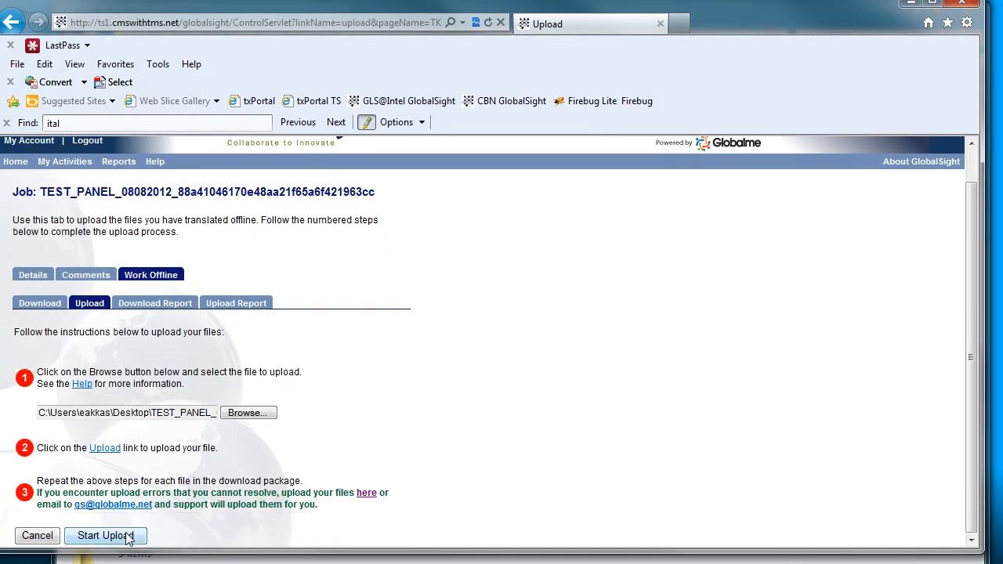
pyautogui.click(103, 536)
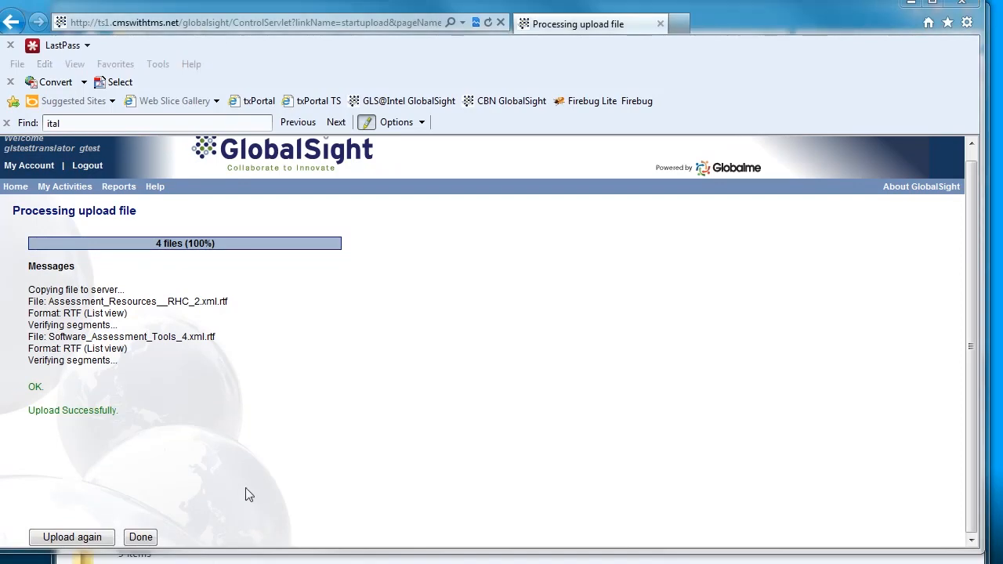
pyautogui.moveTo(312, 448)
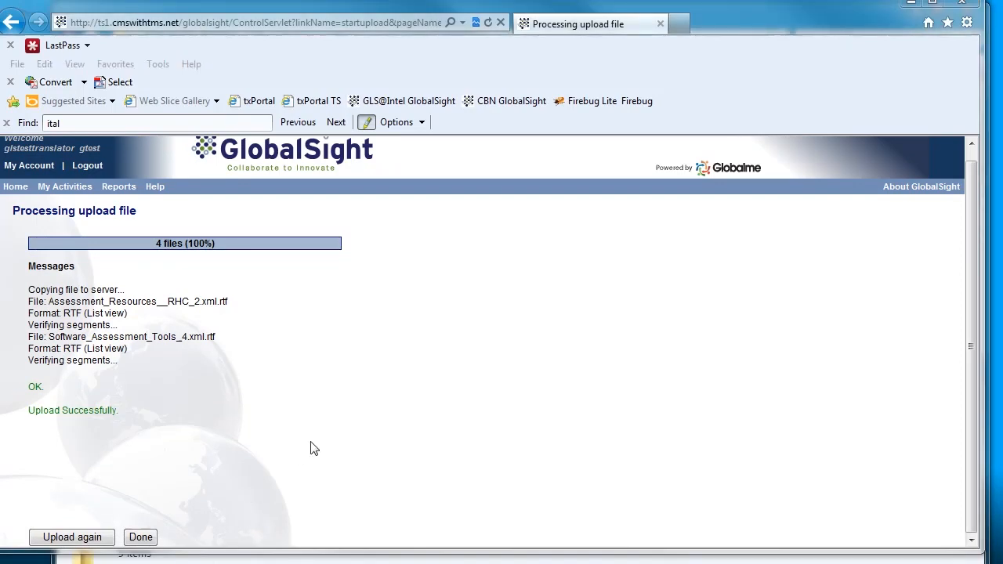